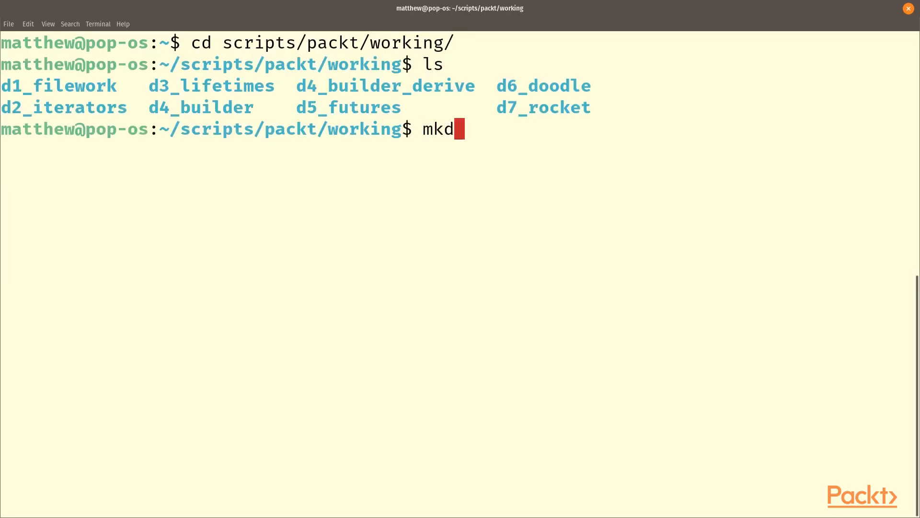
Step: Create folder d8, make Cargo package cfromr inside it and move into cfromr
key("Return")
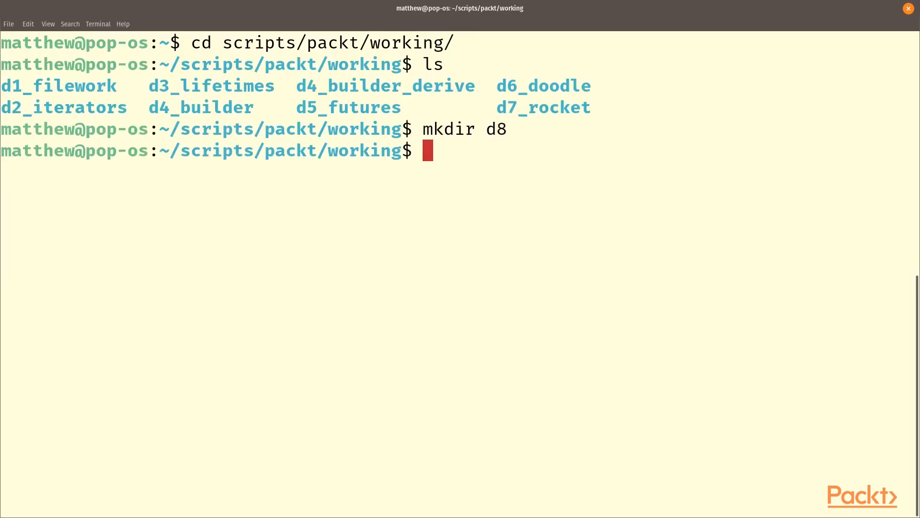
type("cd d8")
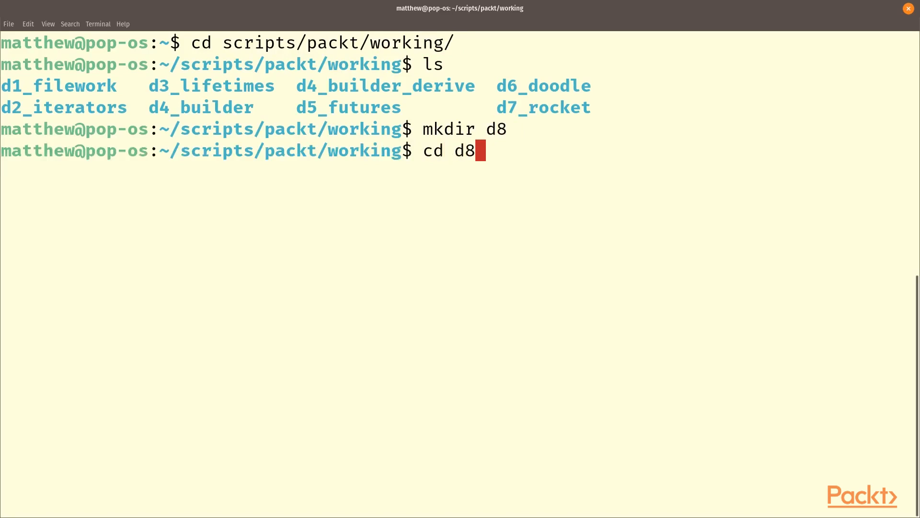
key("Return")
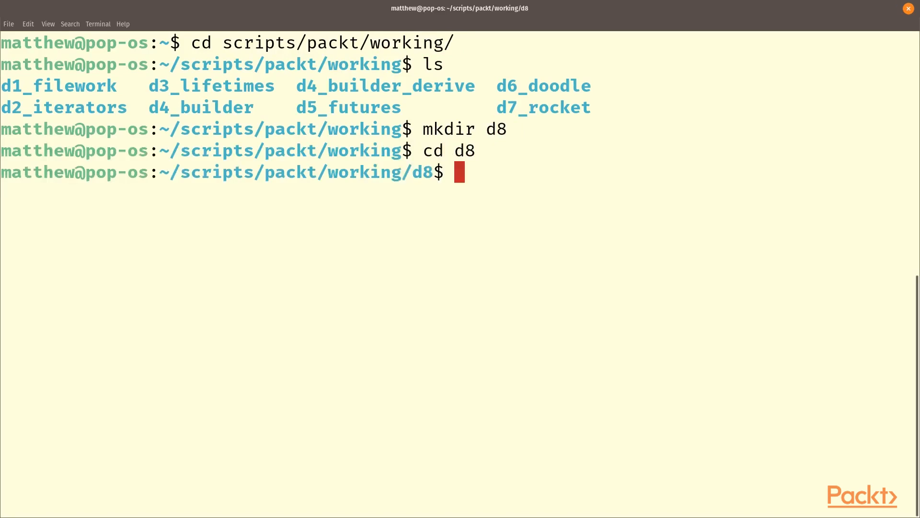
type("cargo")
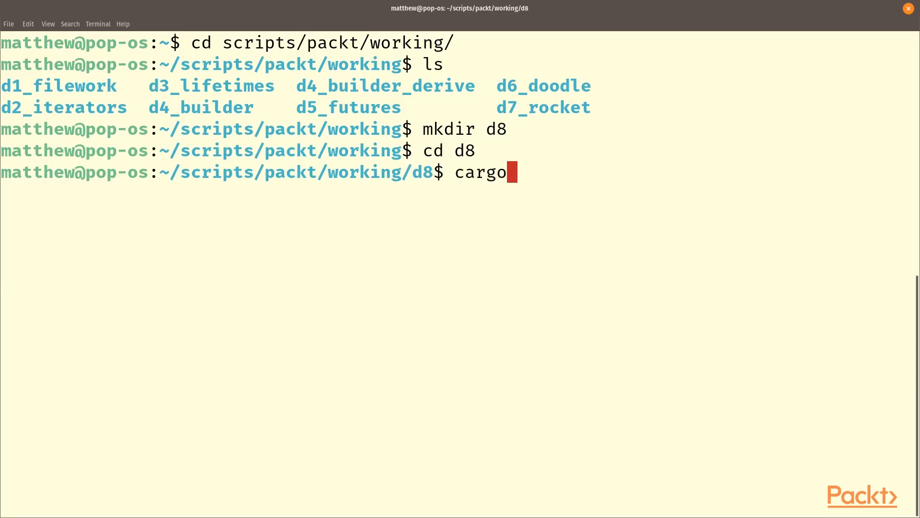
type("new cfr")
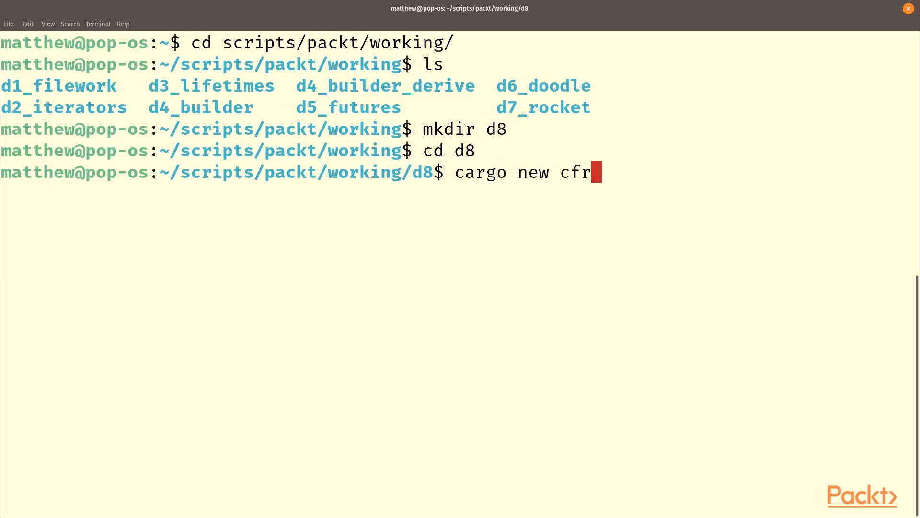
type("omr")
type("cd c")
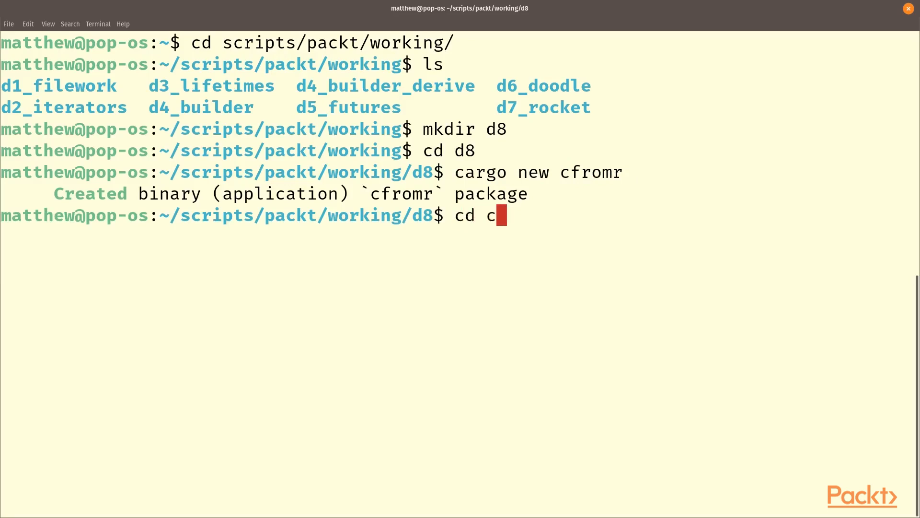
key("Return")
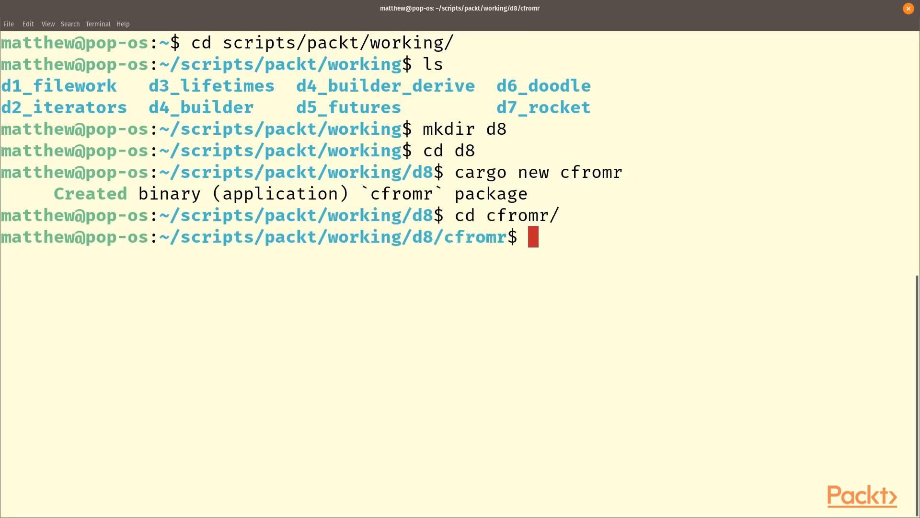
Step: Create the libbadmath directory and begin opening libbadmath/badmath.c in nvim
type("mkdir libbad")
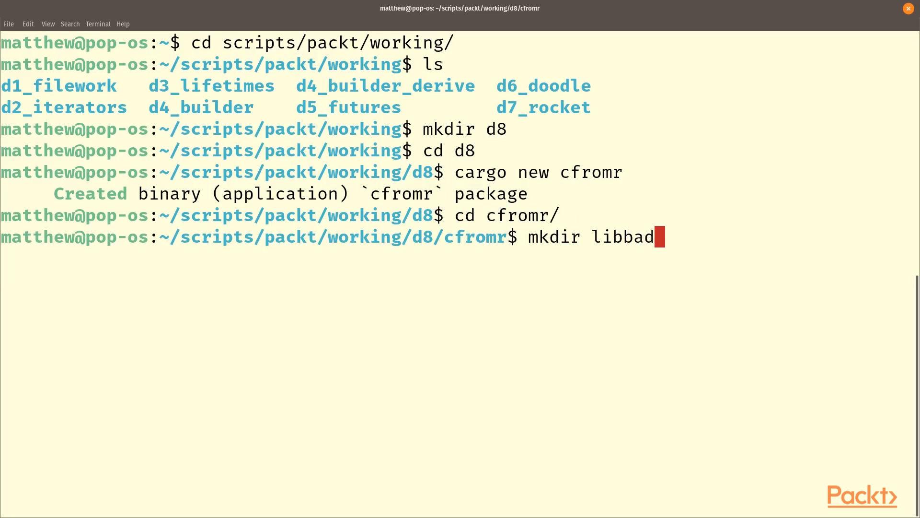
type("math")
type("nvim li")
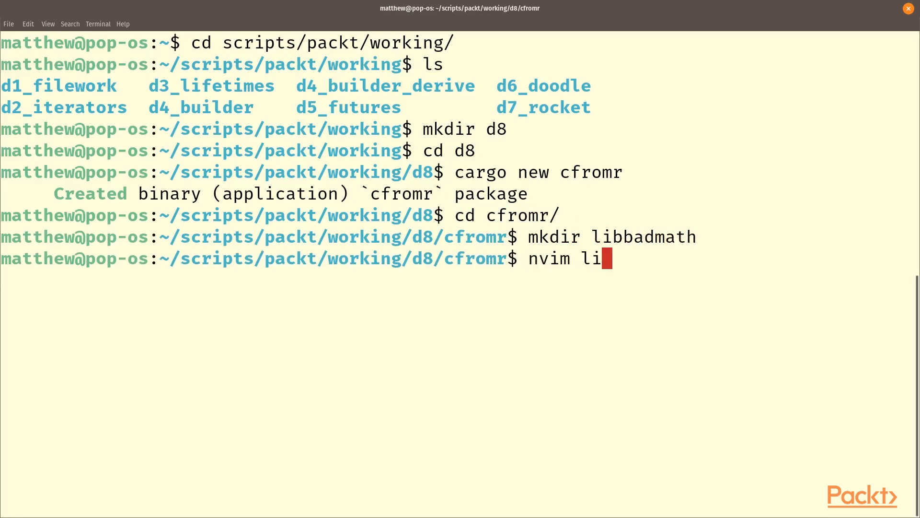
type("bbadmath/badmath.")
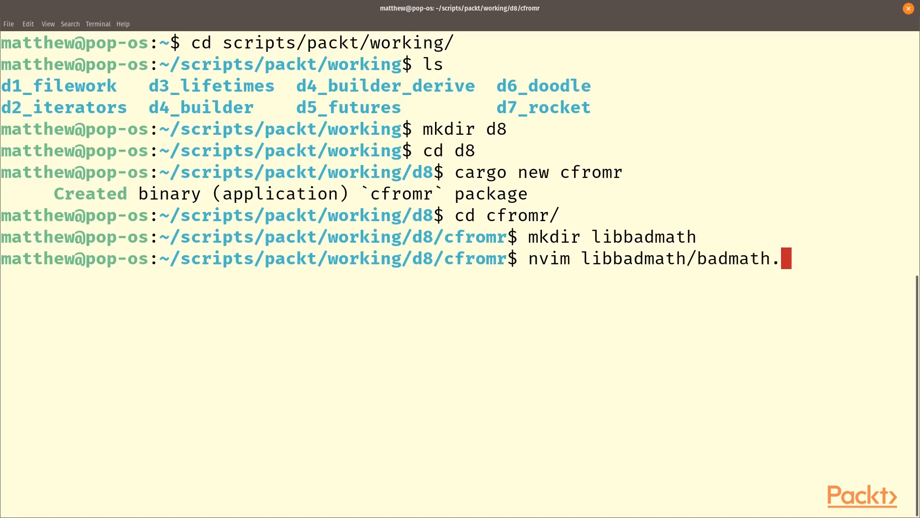
Step: In badmath.c, include stdio.h and open the bad_add(float v1, float v2) function body
key("Return")
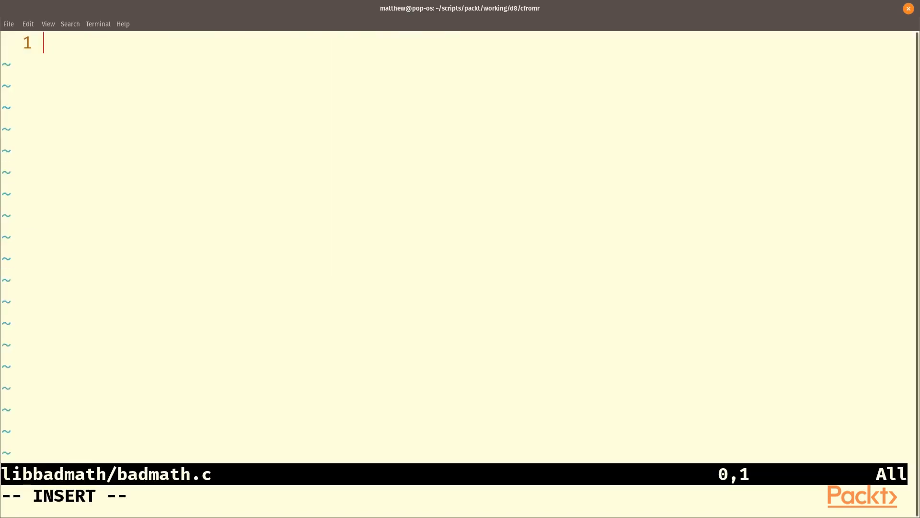
type("#")
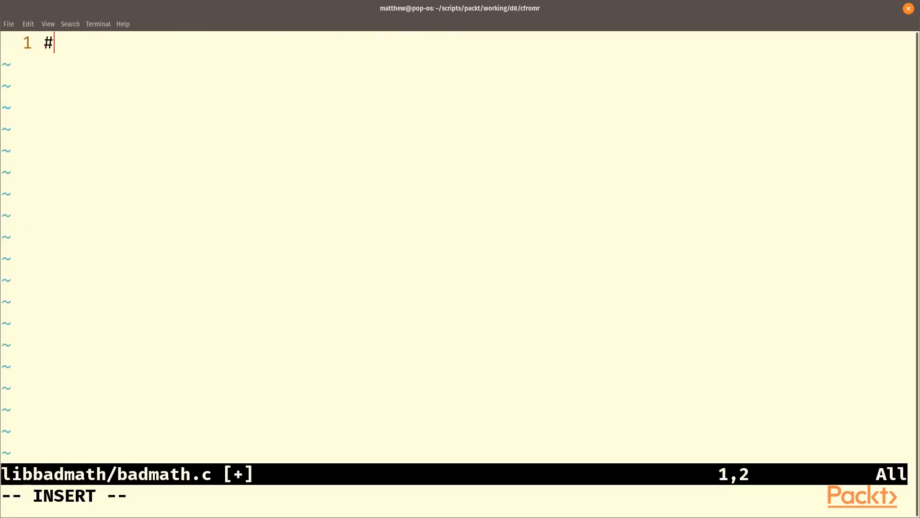
type("incl")
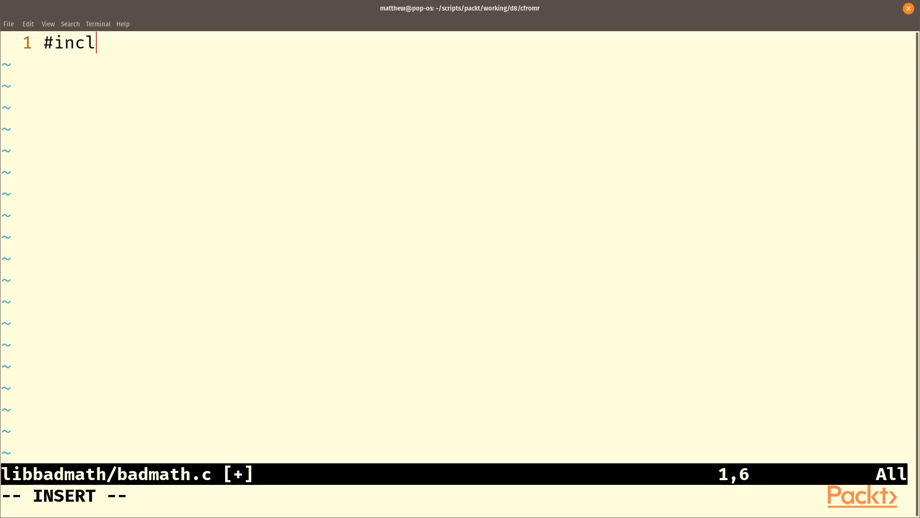
type("ude <")
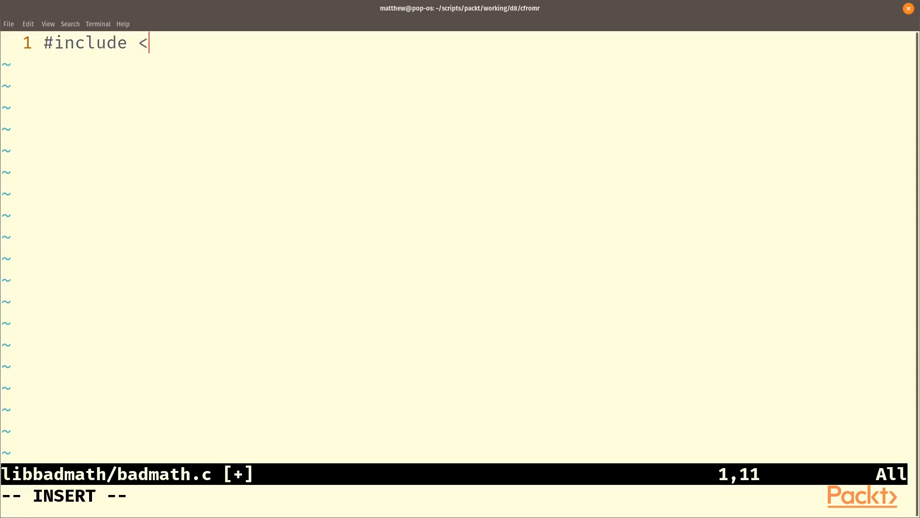
type("stdio.h")
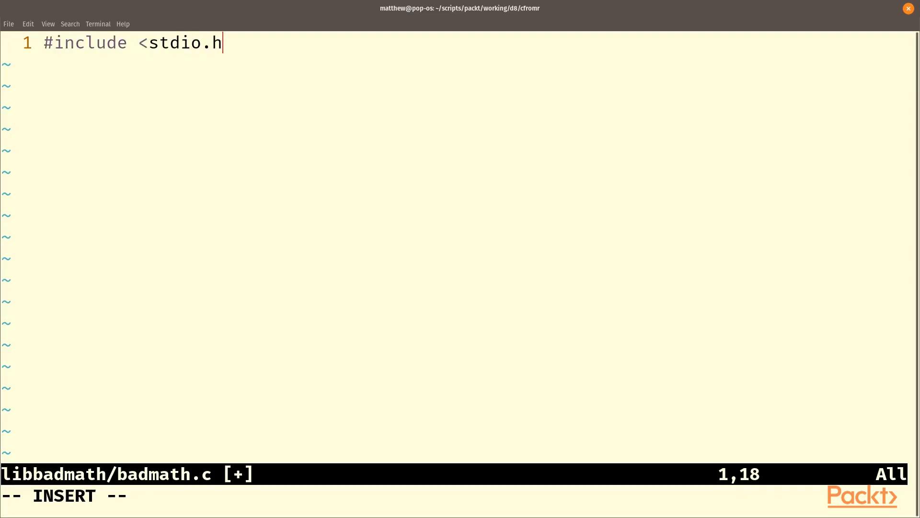
type(">")
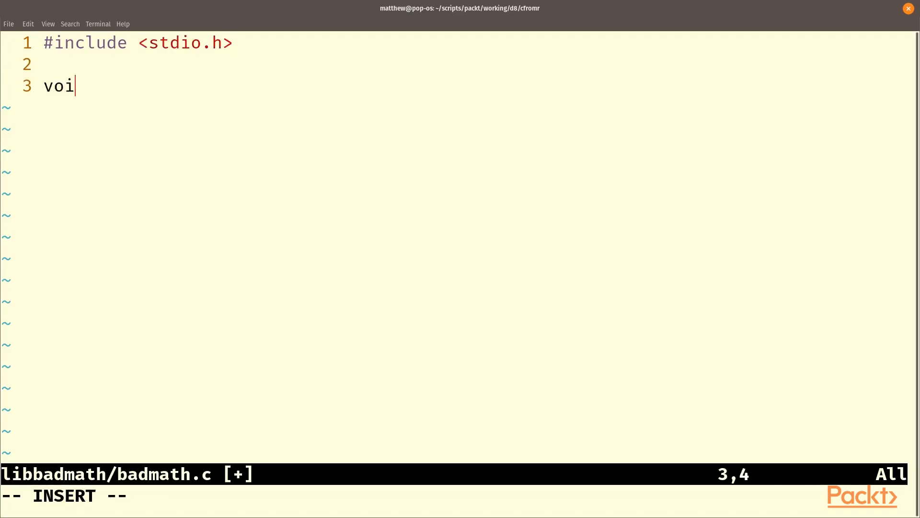
type("d ba")
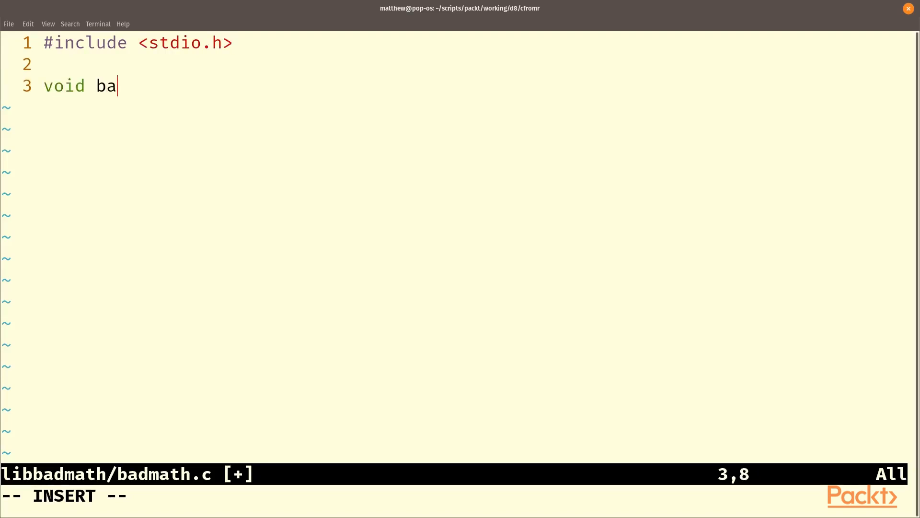
type("d_add(")
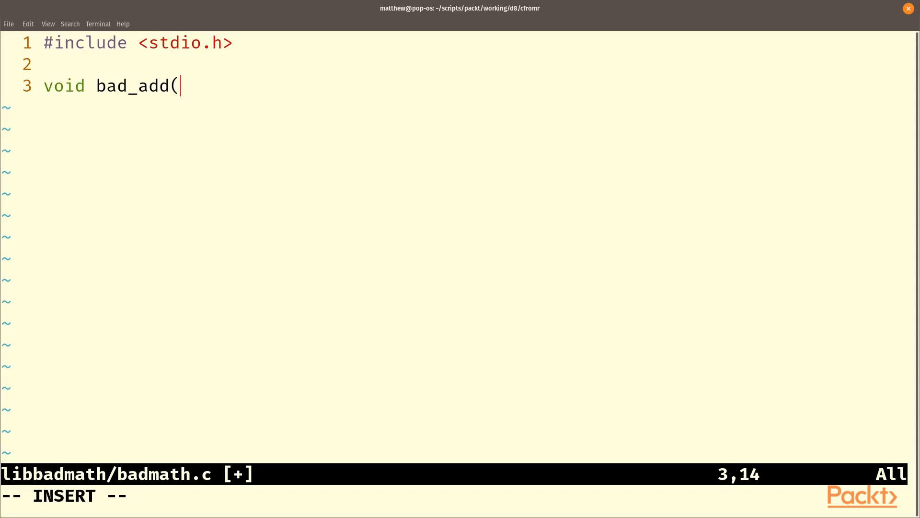
type("flo")
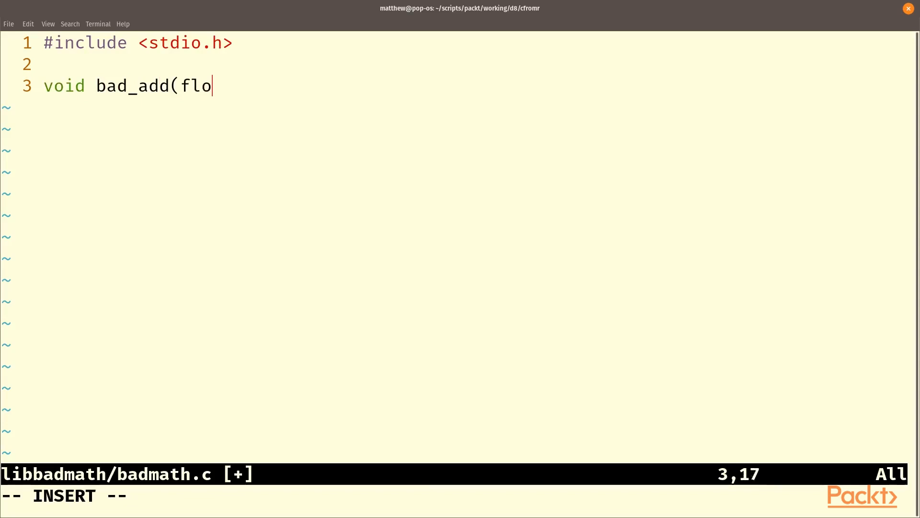
type("at v1,")
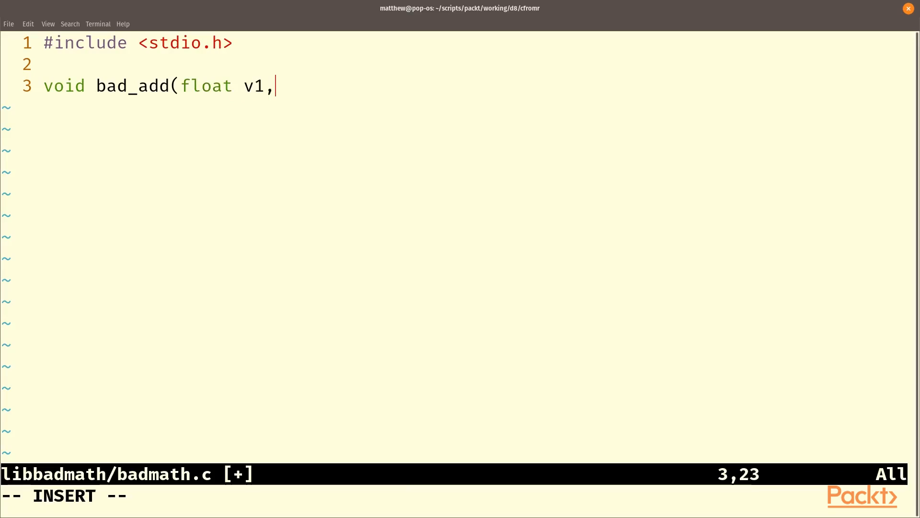
type("float v2)")
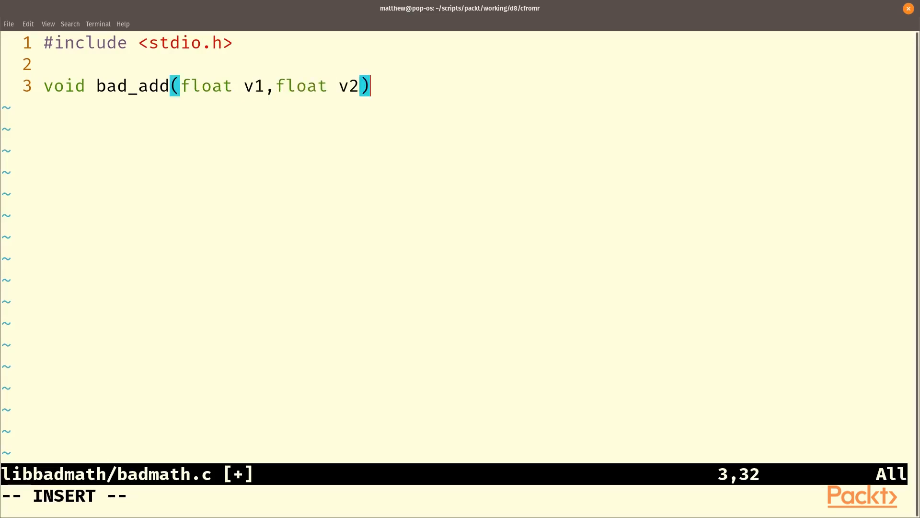
type("{")
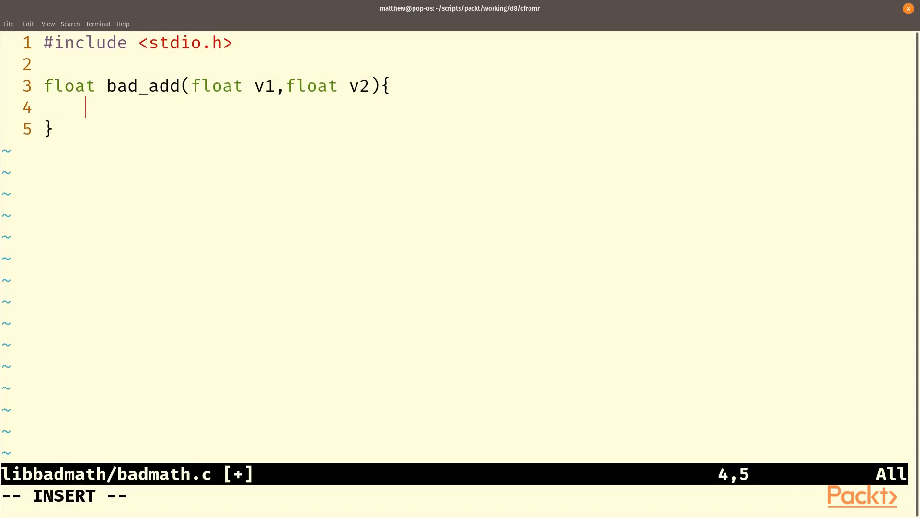
Step: Make bad_add print "I know how to add %f and %f" and return v1 + v2 + 10.0, then save
type("printf")
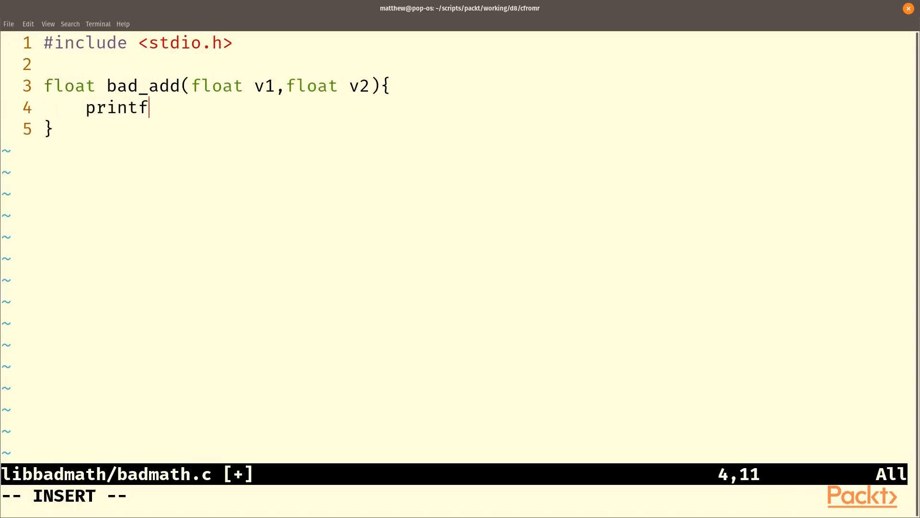
type("(\"")
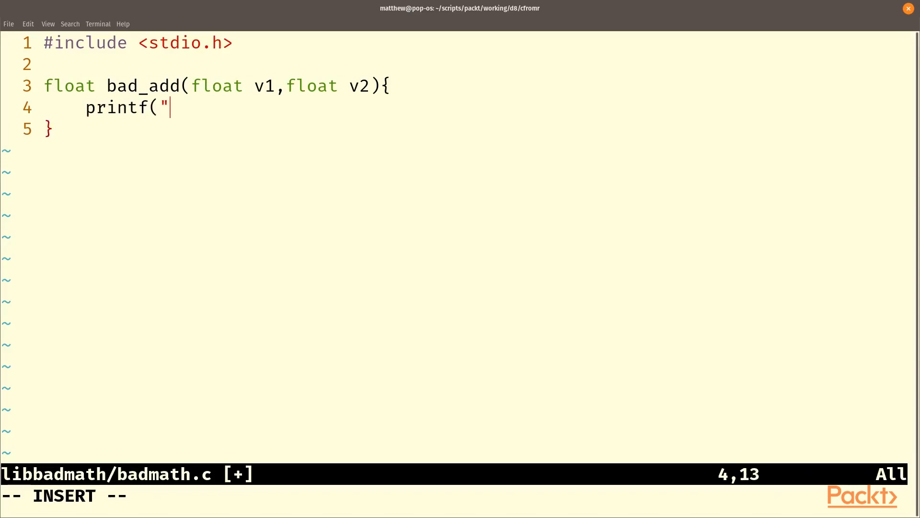
type("I")
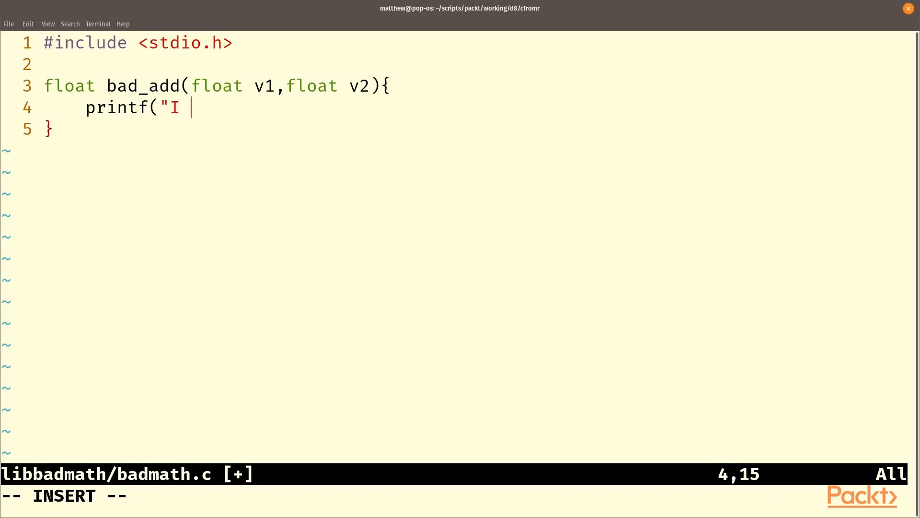
type("know how to add %f")
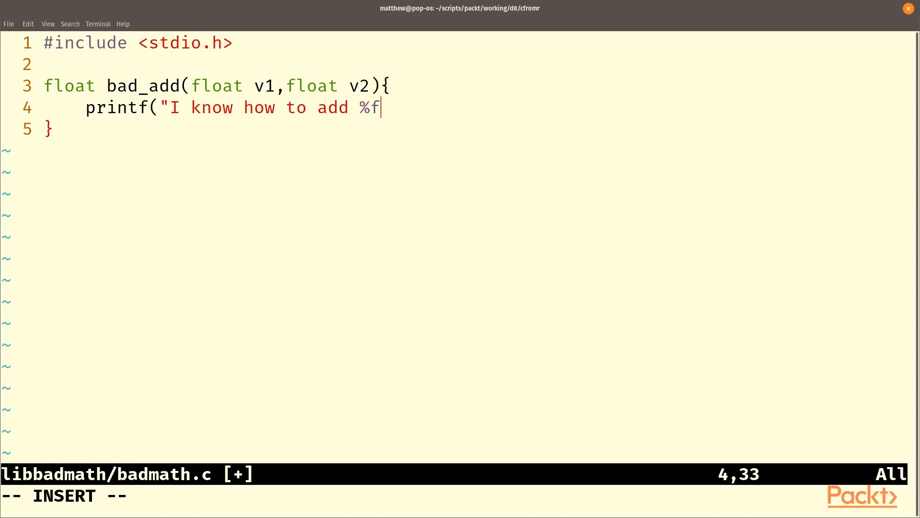
type("and")
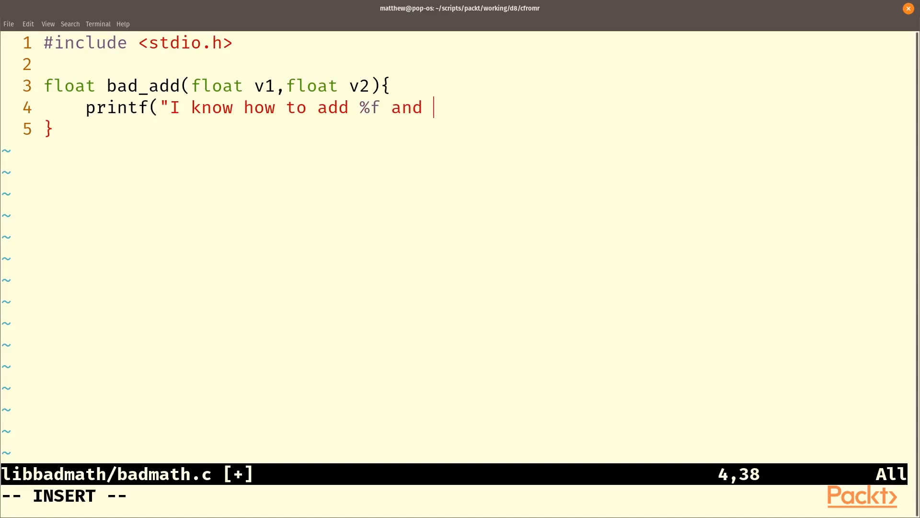
type("%f\",v1,v")
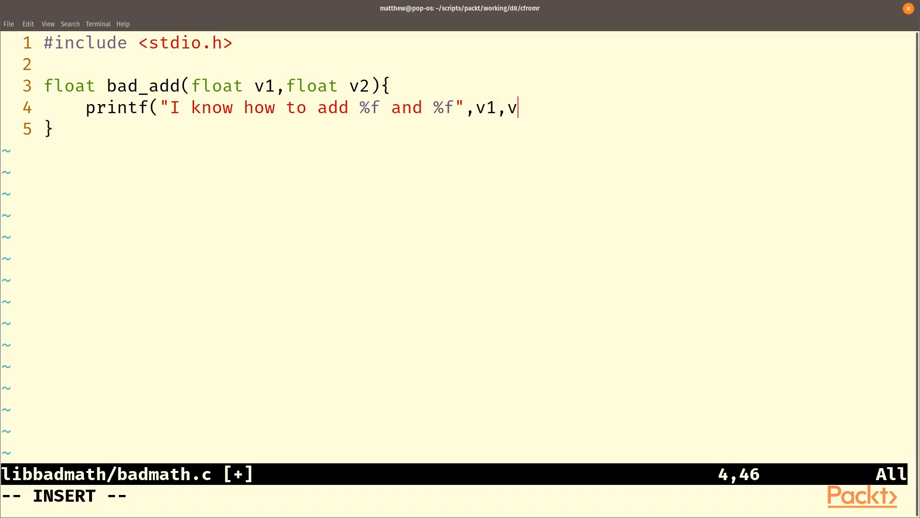
type("2);")
type("return v1")
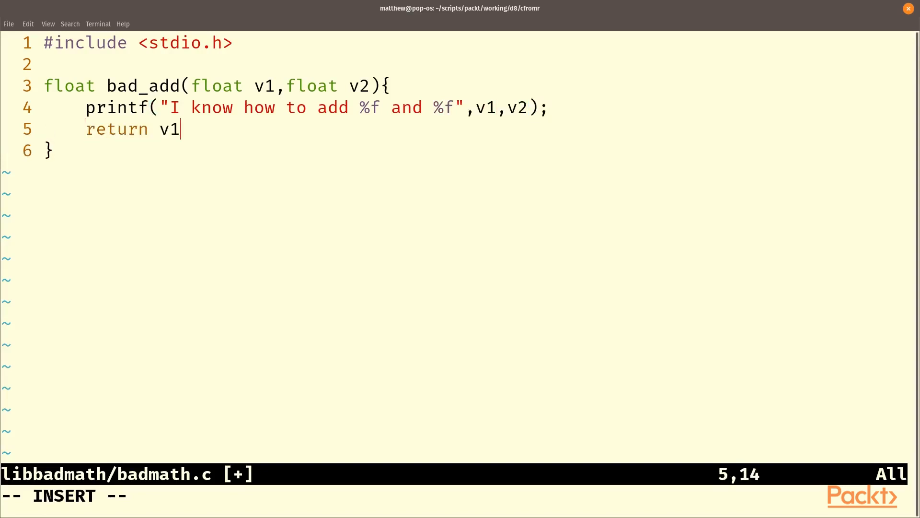
type("+ v2")
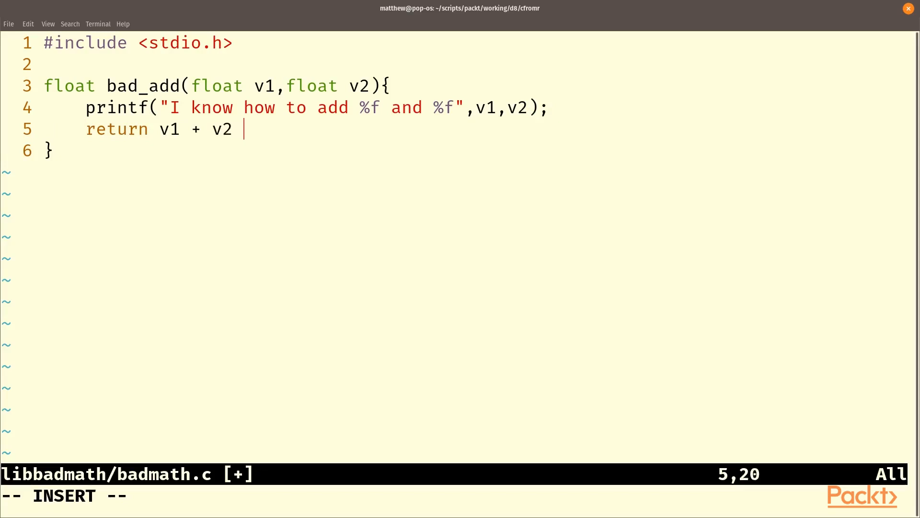
type("+ 10.0;")
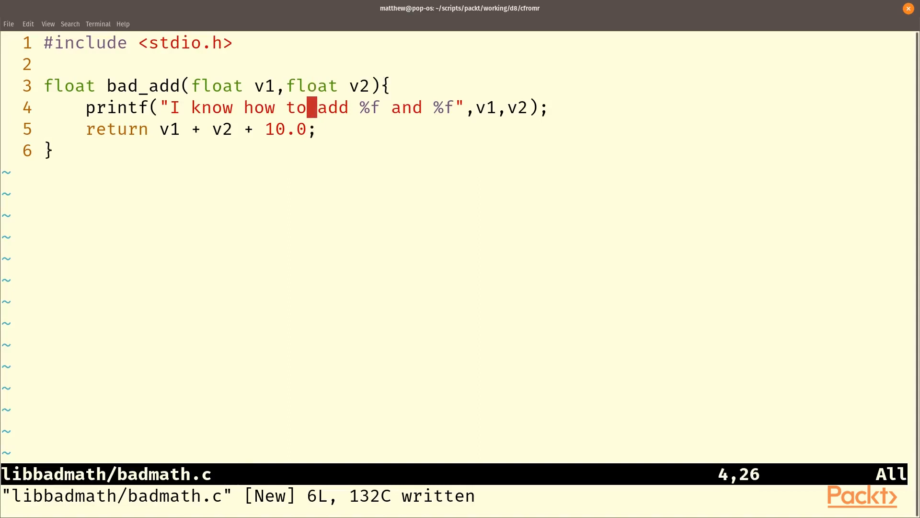
type(":tabe")
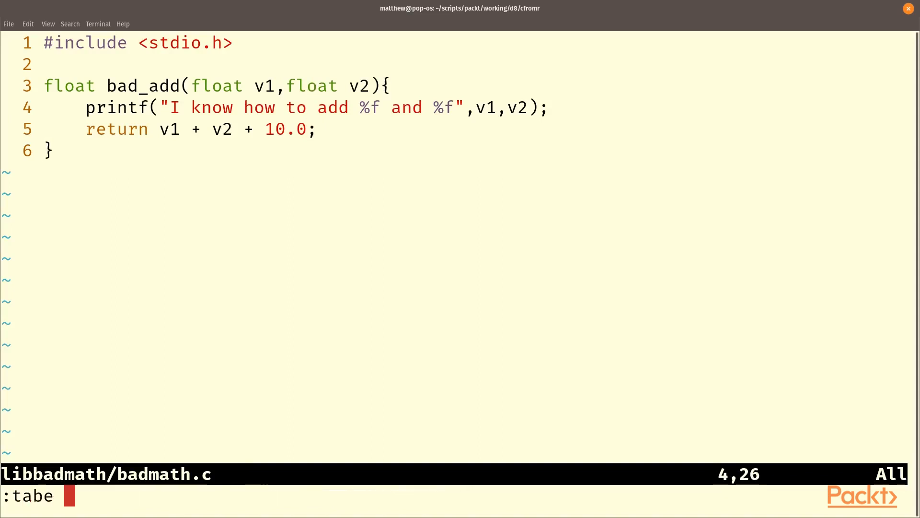
Step: Start libbadmath/CMakeLists.txt with cmake_minimum_required(VERSION 3.0) and project LibBadMath
type("libbadmath/")
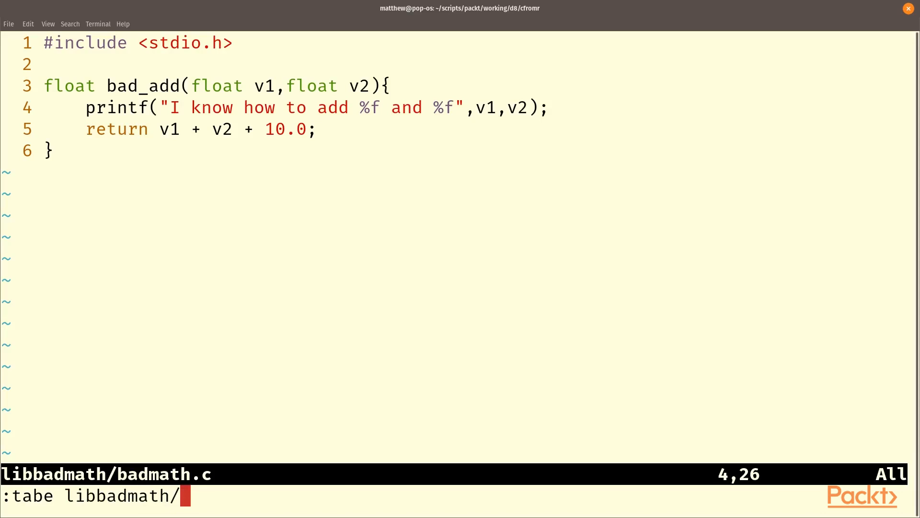
type("CM")
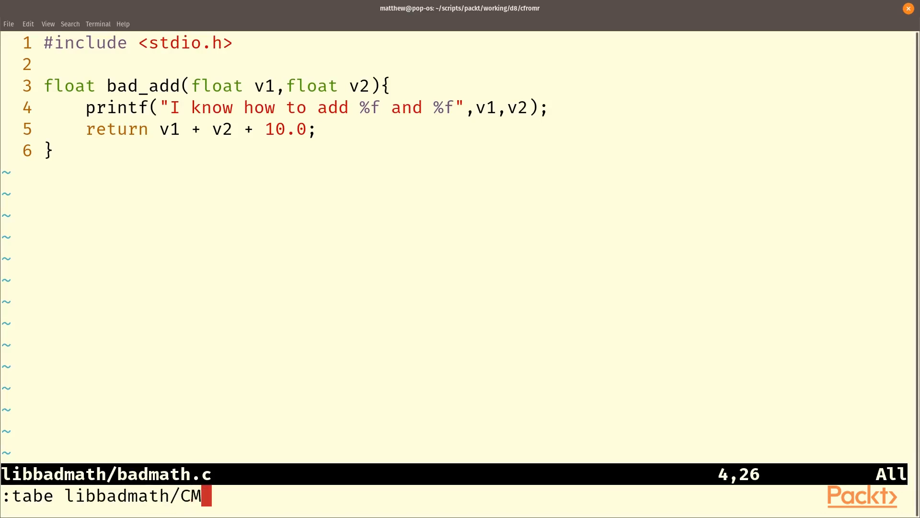
type("akeLists.txt")
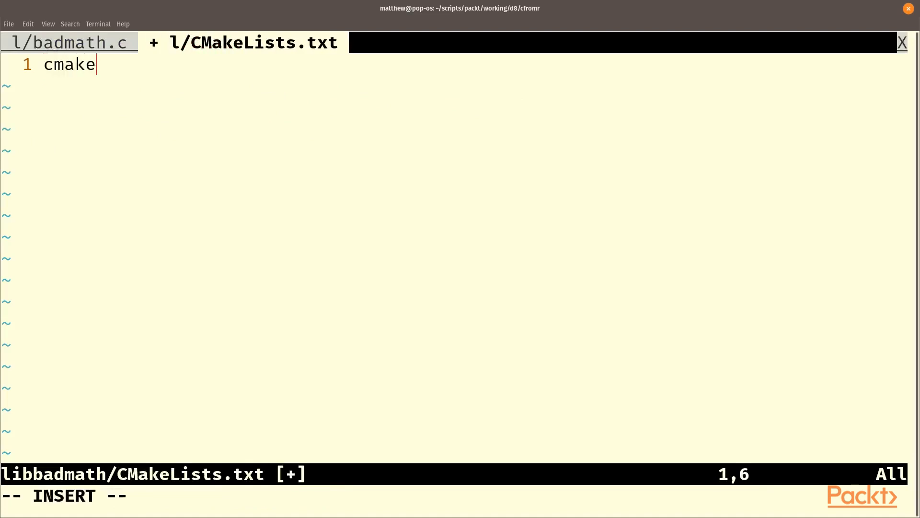
type("_minimu")
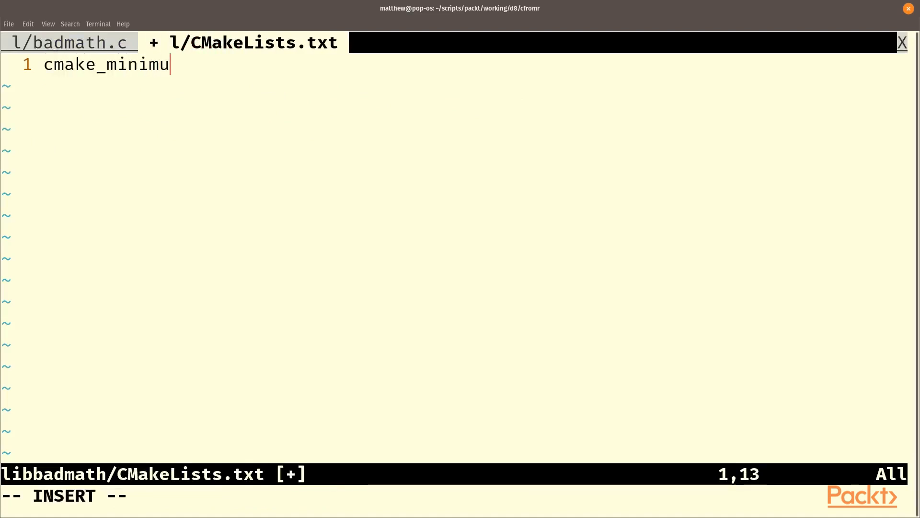
type("m_required")
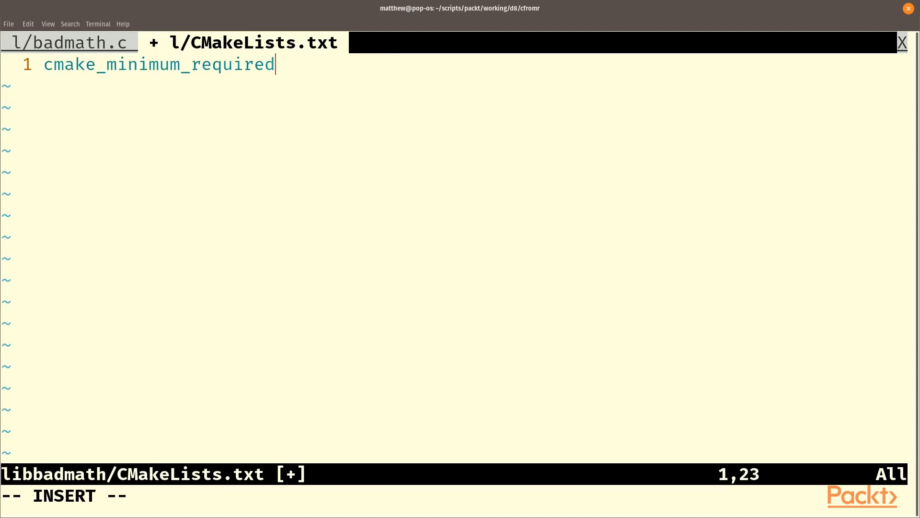
type("(VERSION")
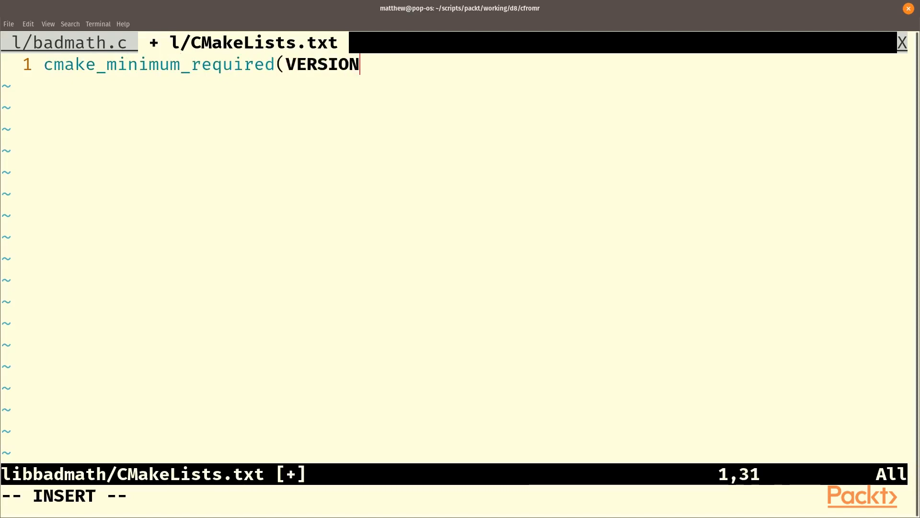
type("3.0")
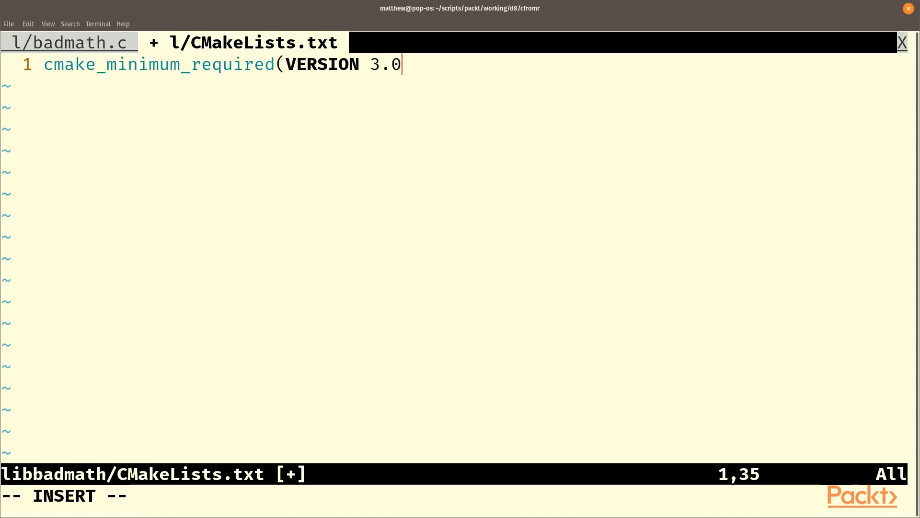
type(")")
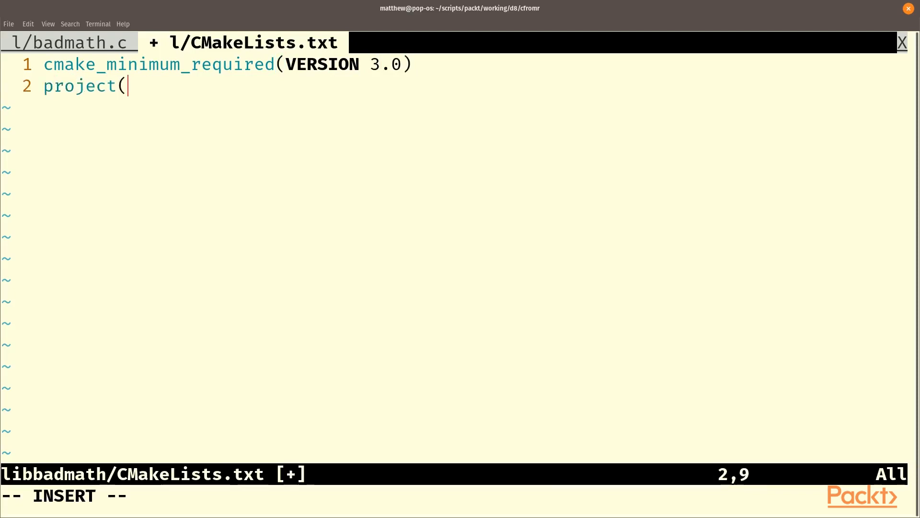
type("LibBadMath C)")
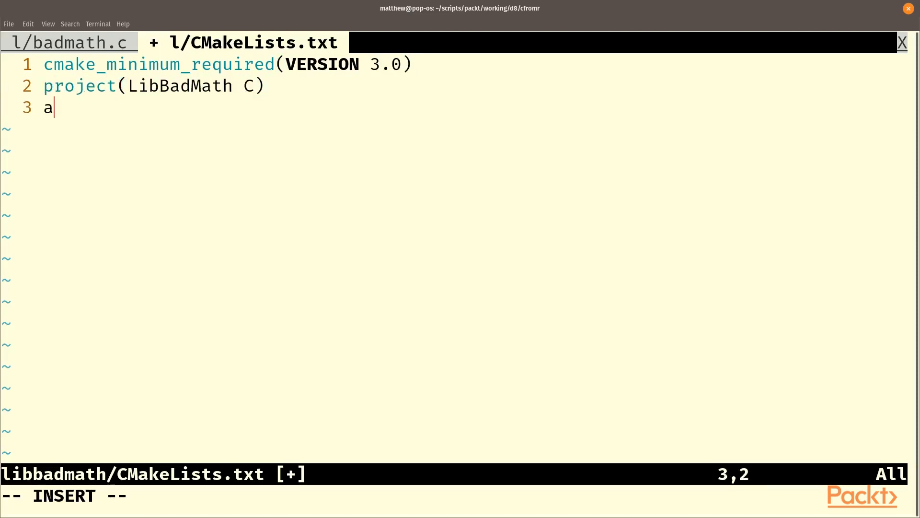
Step: Add add_library(badmath STATIC badmath.c) and install(TARGETS badmath DESTINATION .), then save
type("dd_libra")
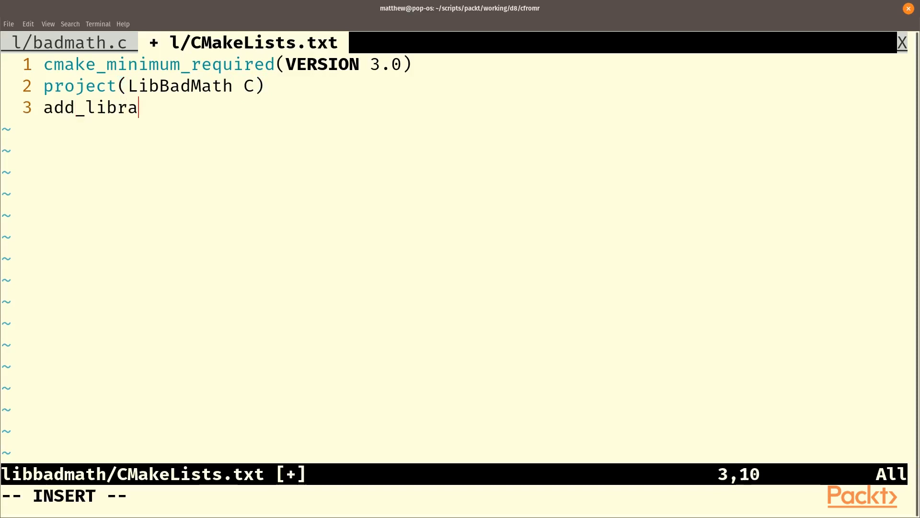
type("ry(bad")
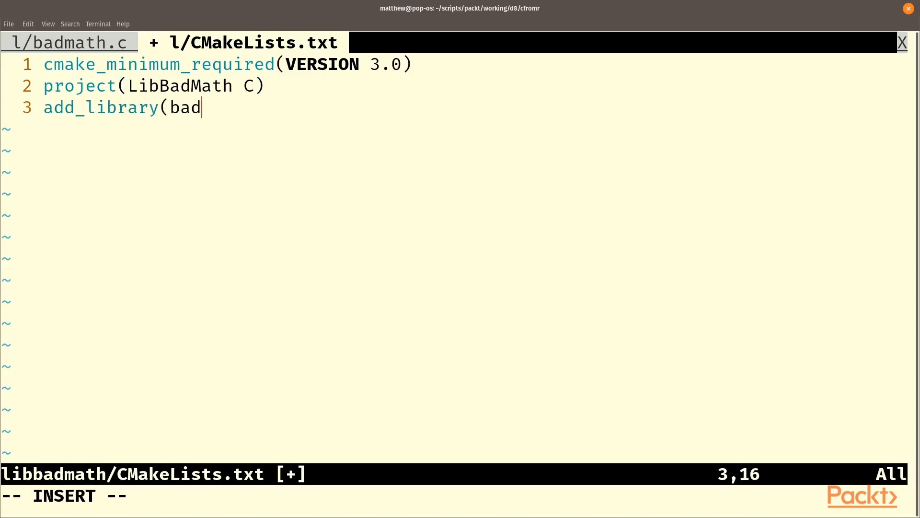
type("math STAT")
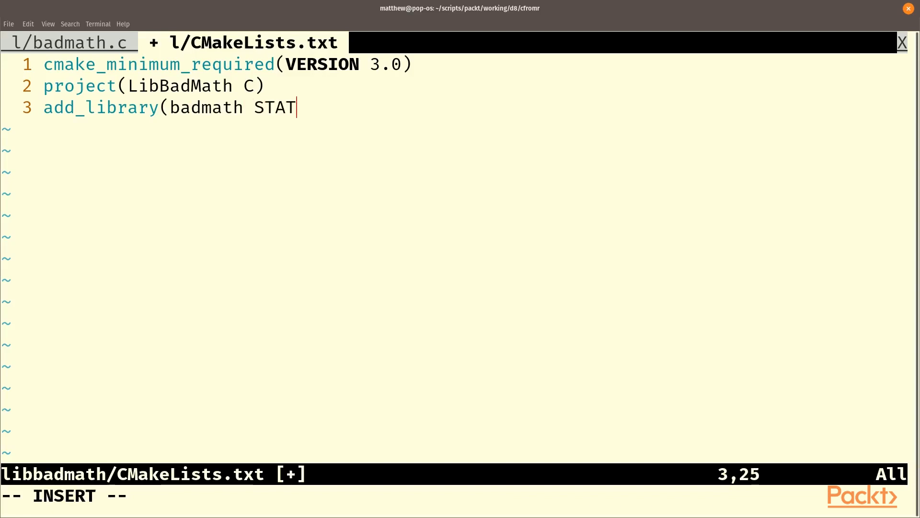
type("IC b")
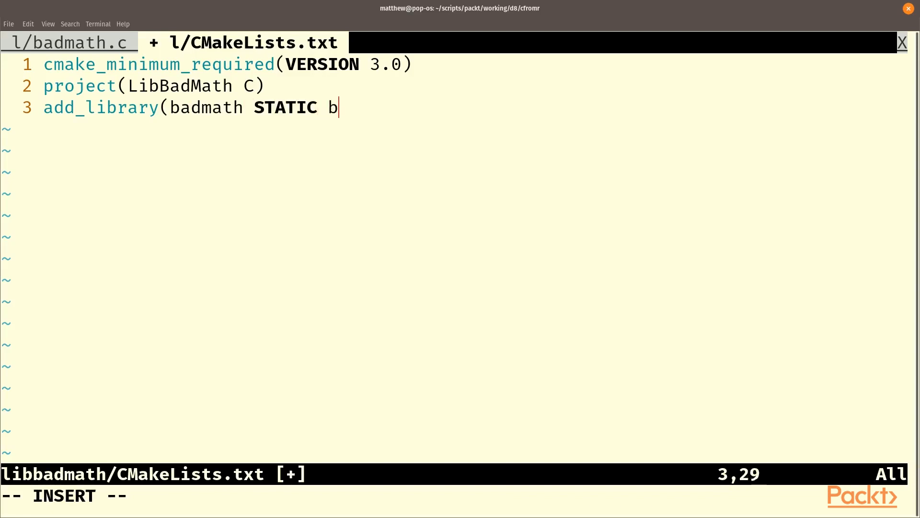
type("ad")
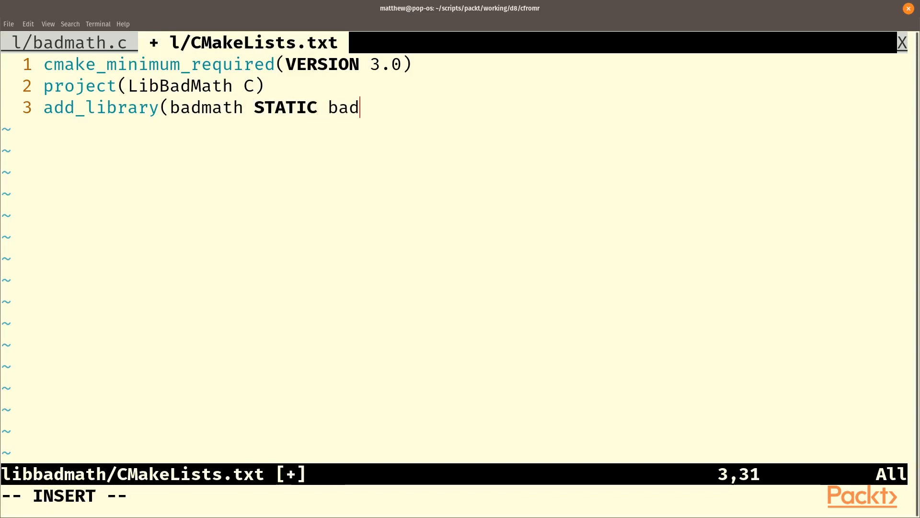
type("math.c")
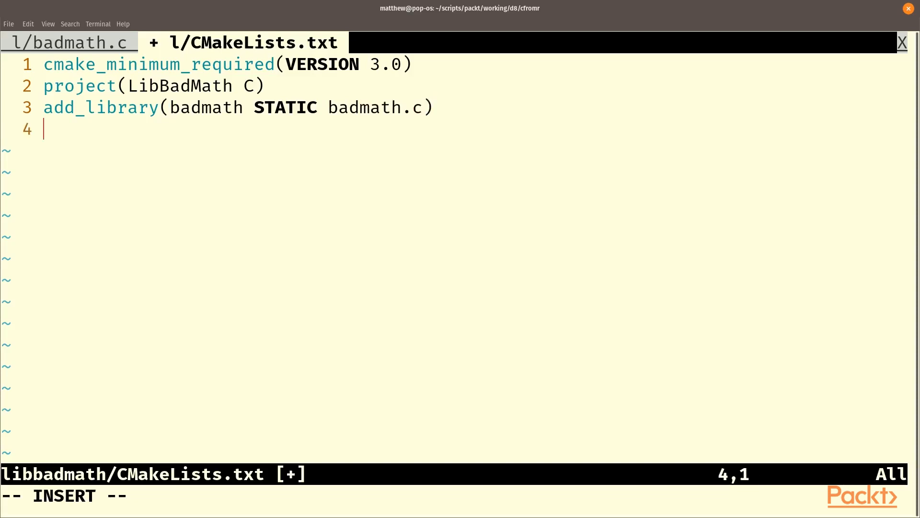
type("install(TA")
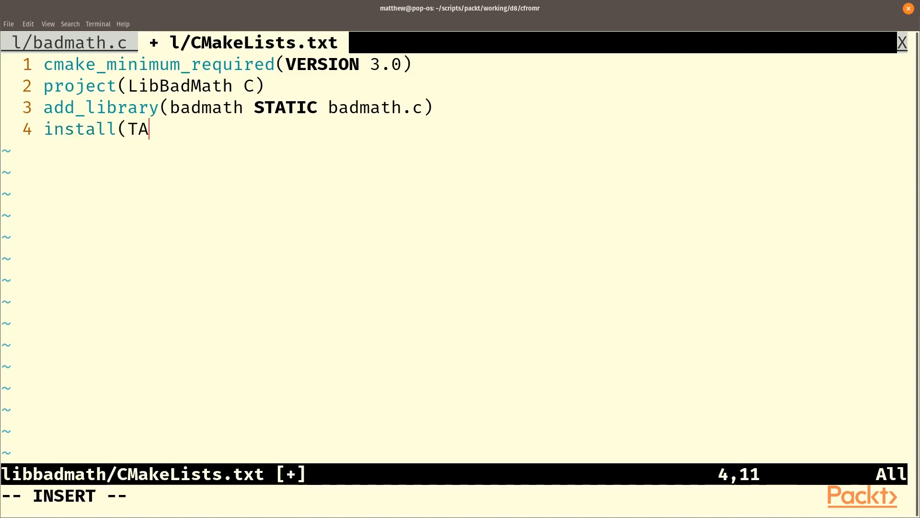
type("RGETS ba")
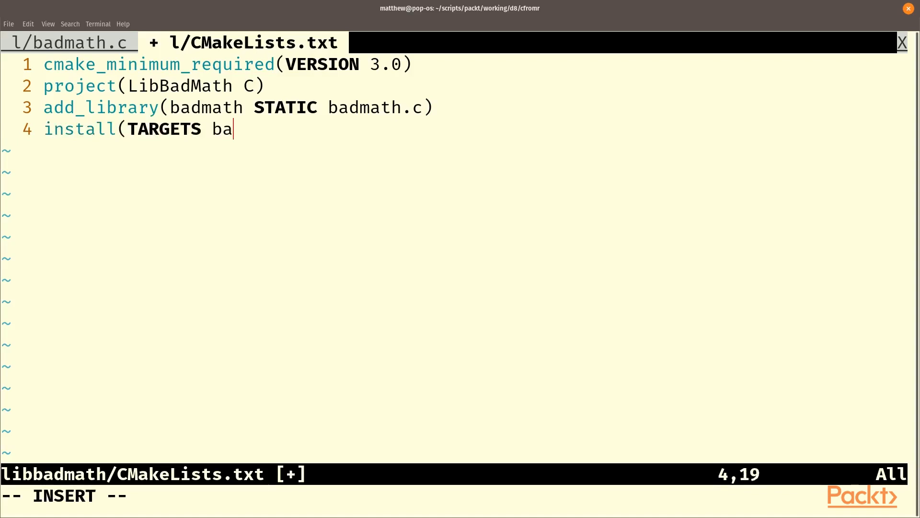
type("dmath")
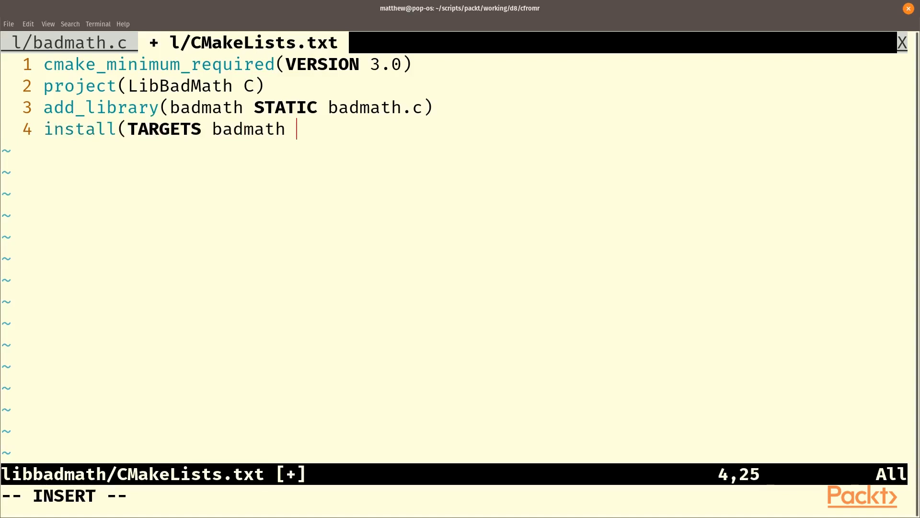
type("DESTINATION")
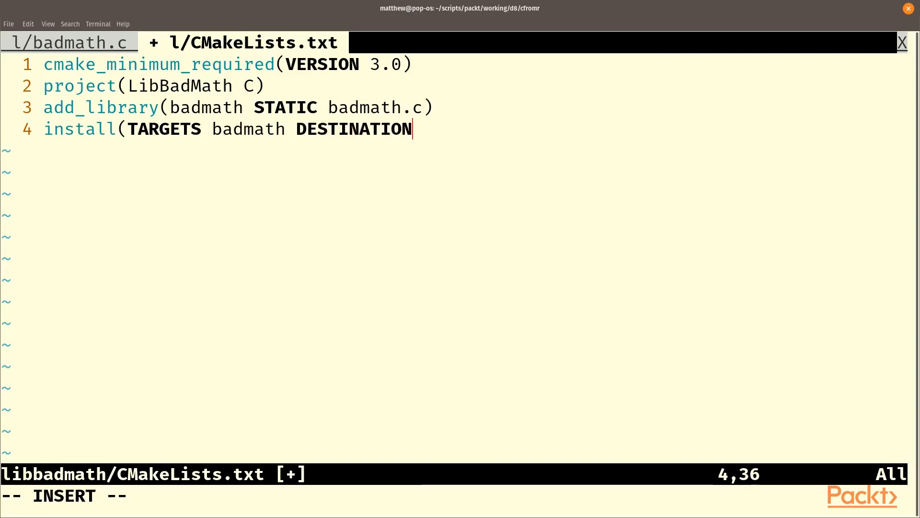
type(".)")
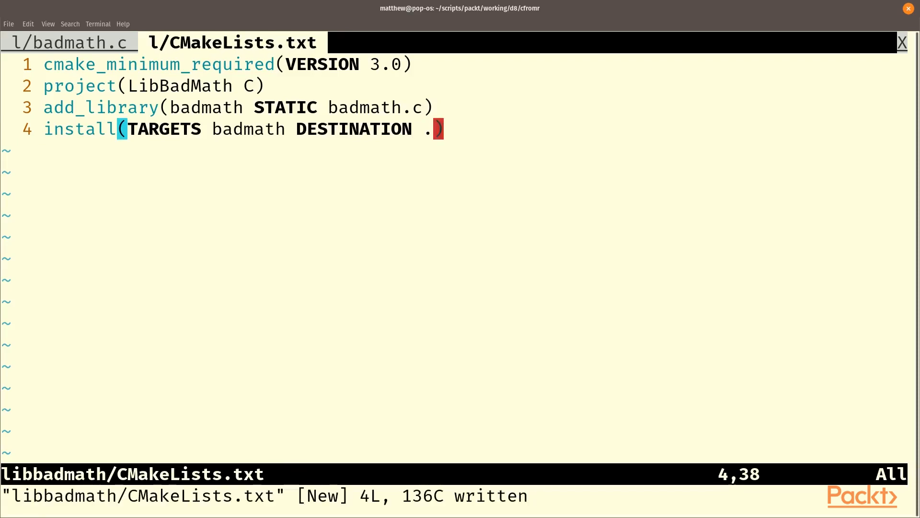
type(":tabe s")
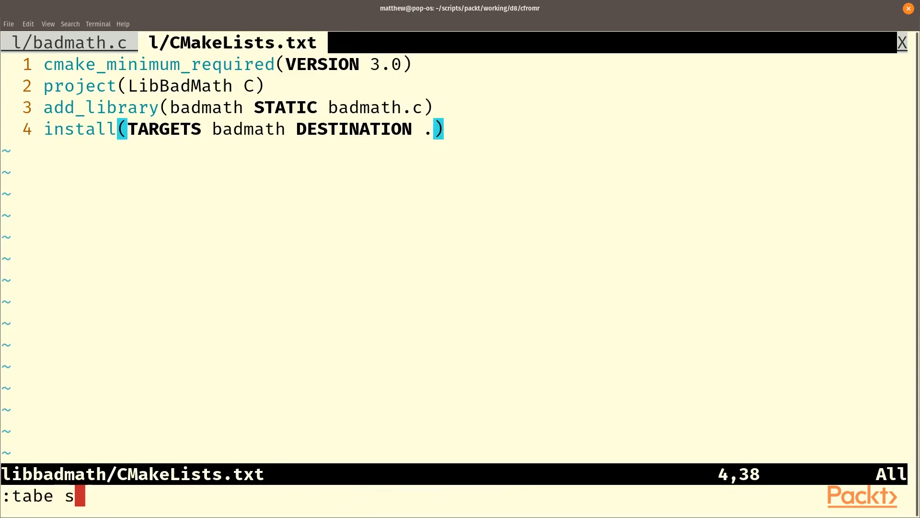
Step: In src/main.rs, add #[link(name = "badmath", kind = "static")] extern "C" block
type("rc/main.rs")
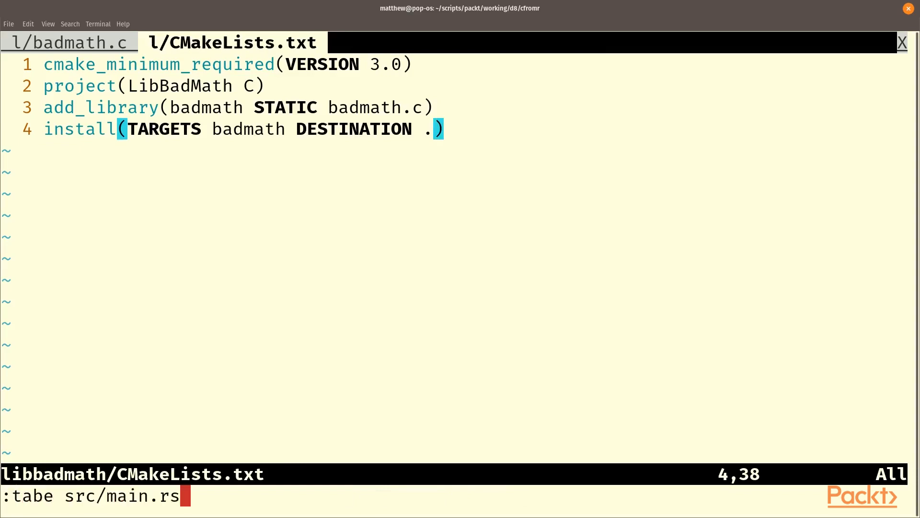
key("Return")
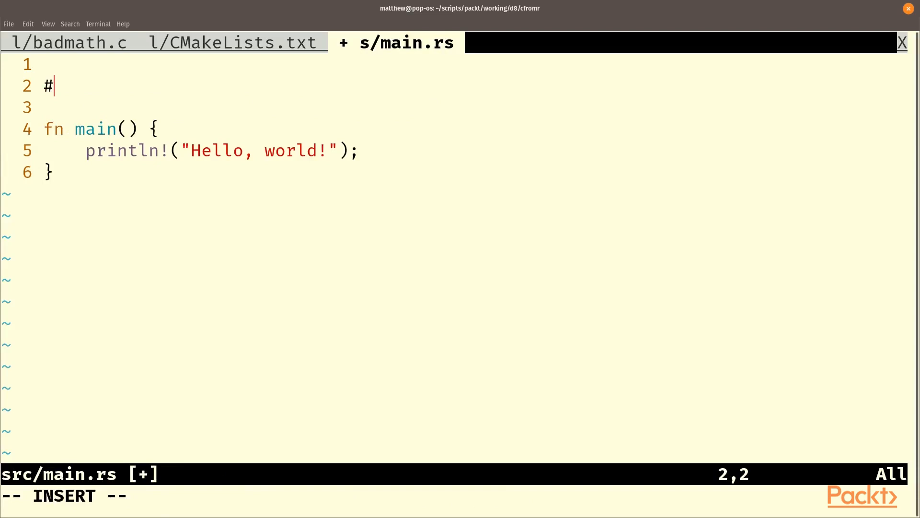
type("[link")
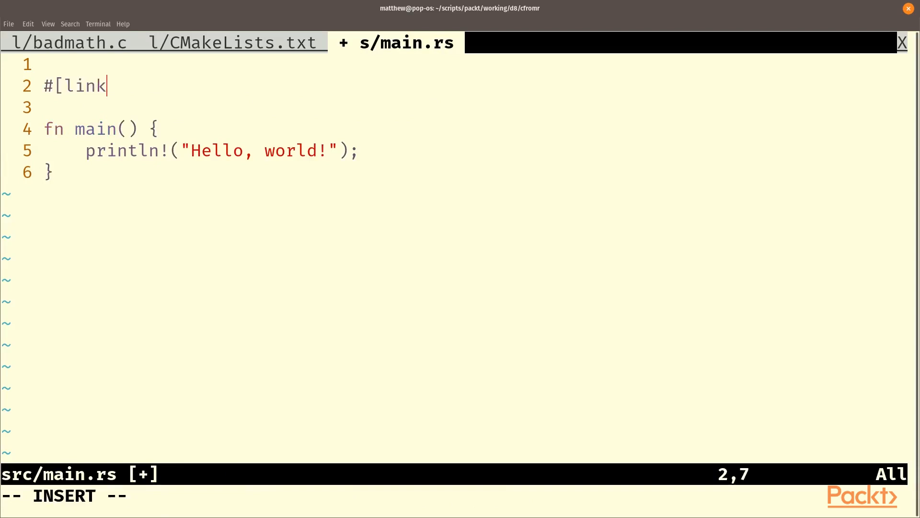
type("(name")
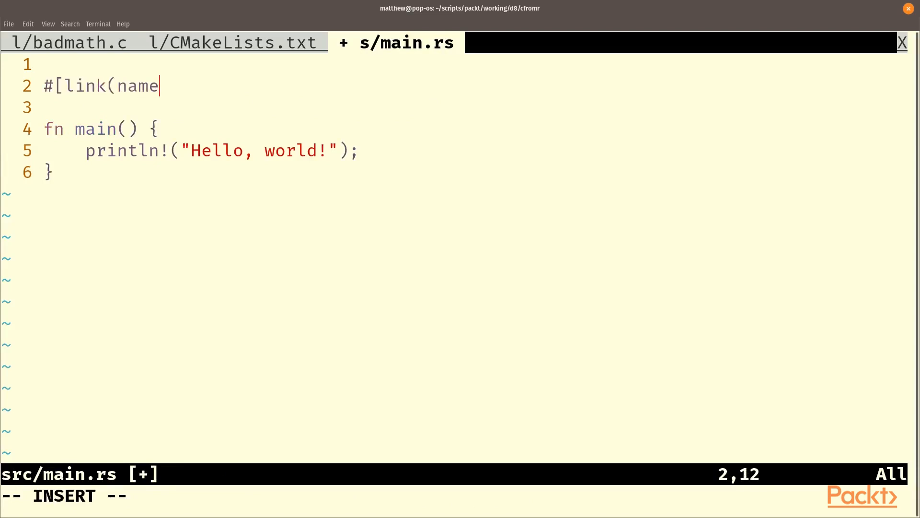
type("= \"badma")
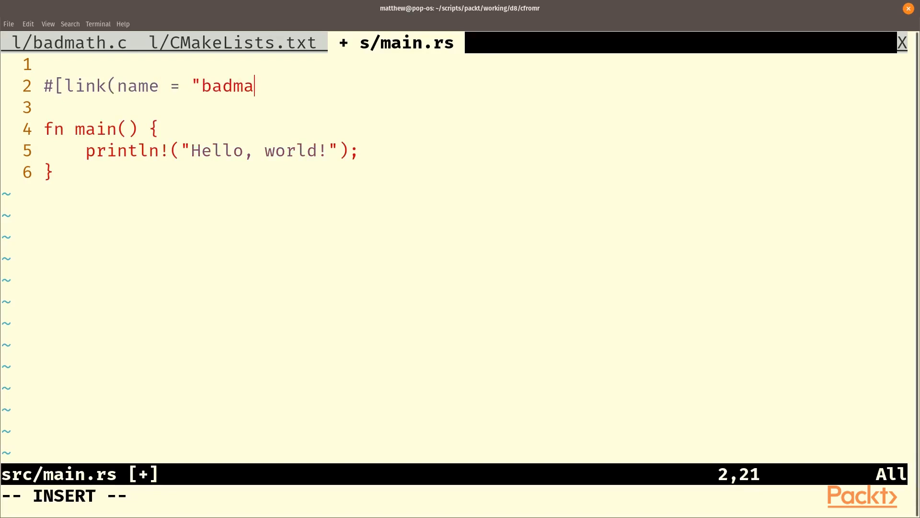
type("th\"")
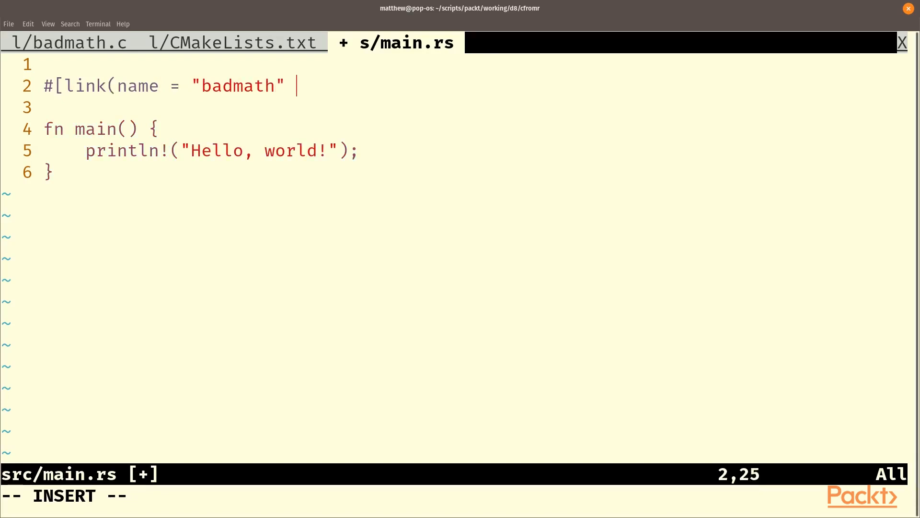
type("kind = \"")
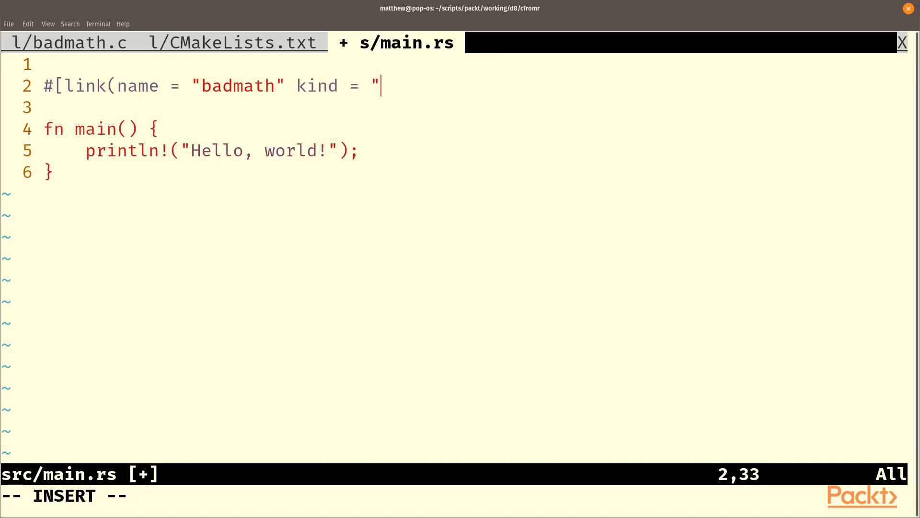
type("static\"")
type("ex")
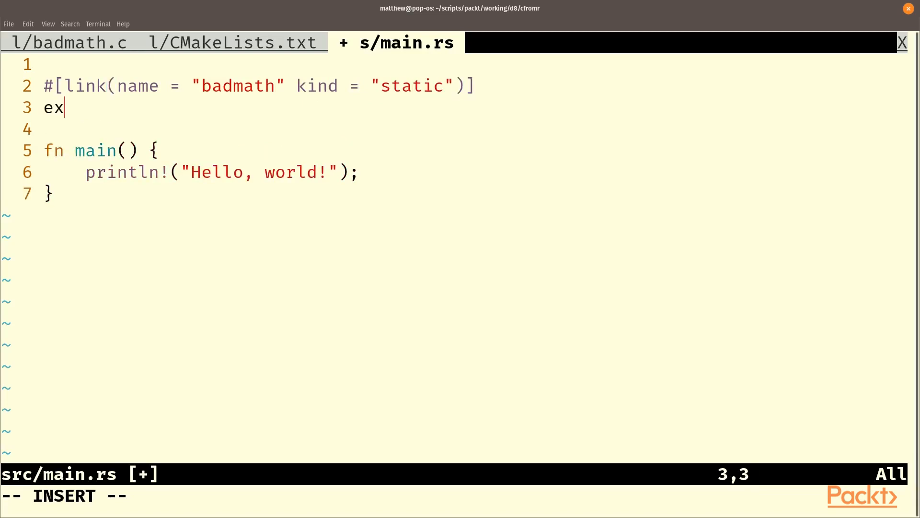
type("tern \"C\" {")
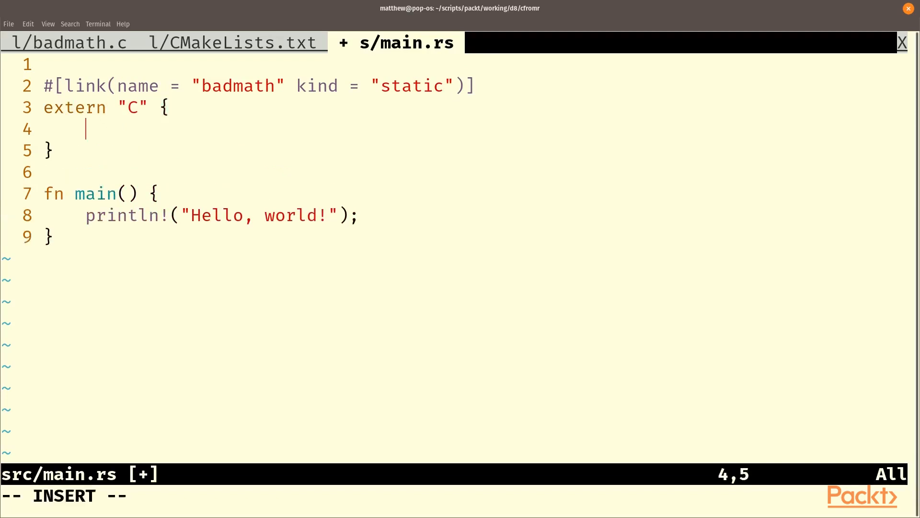
Step: Declare fn bad_add(v1: f32, v2: f32) -> f32 and save main.rs
type("fn bad_add(")
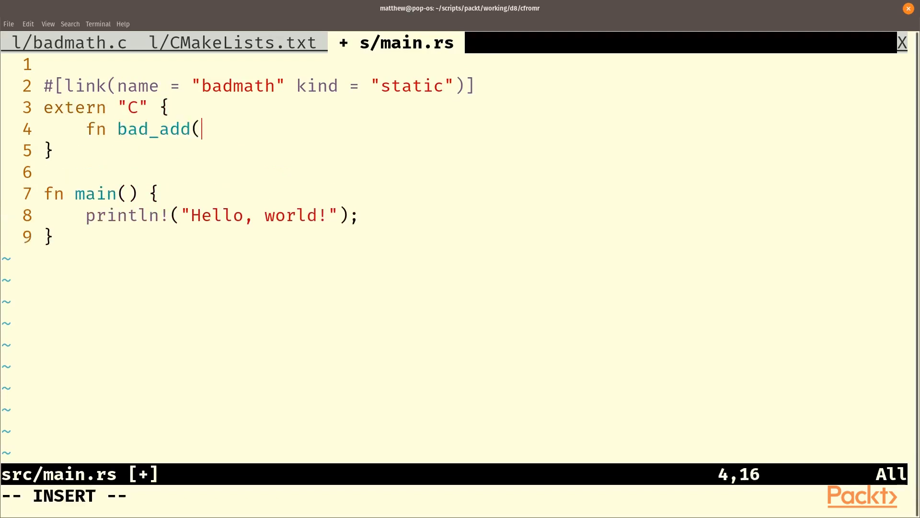
type("v1:f32")
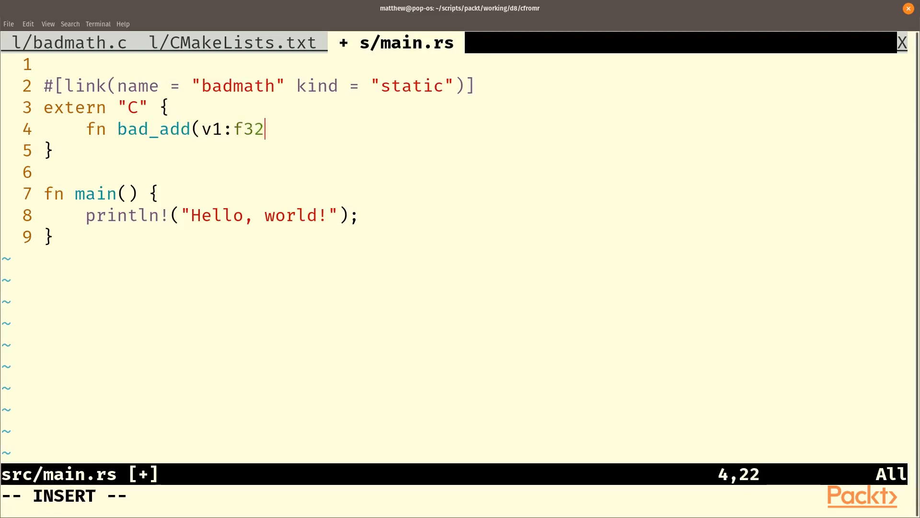
type(",v2")
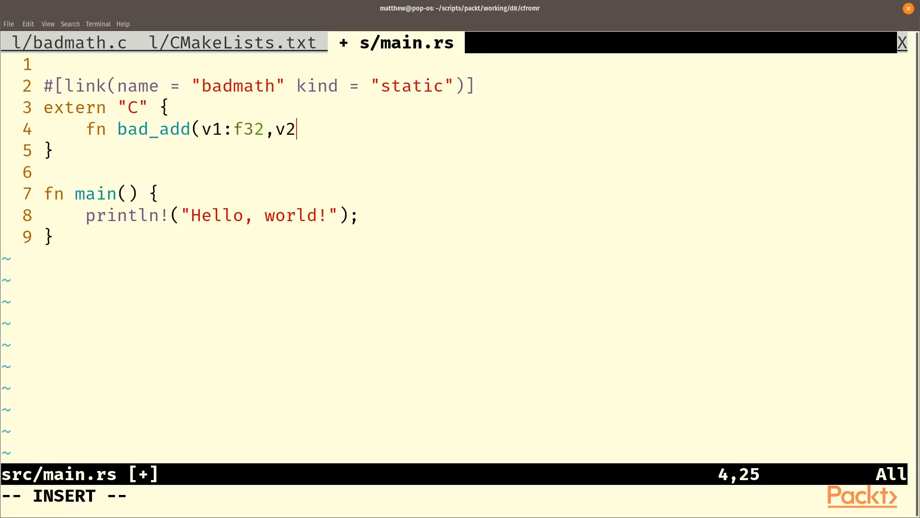
type(":f")
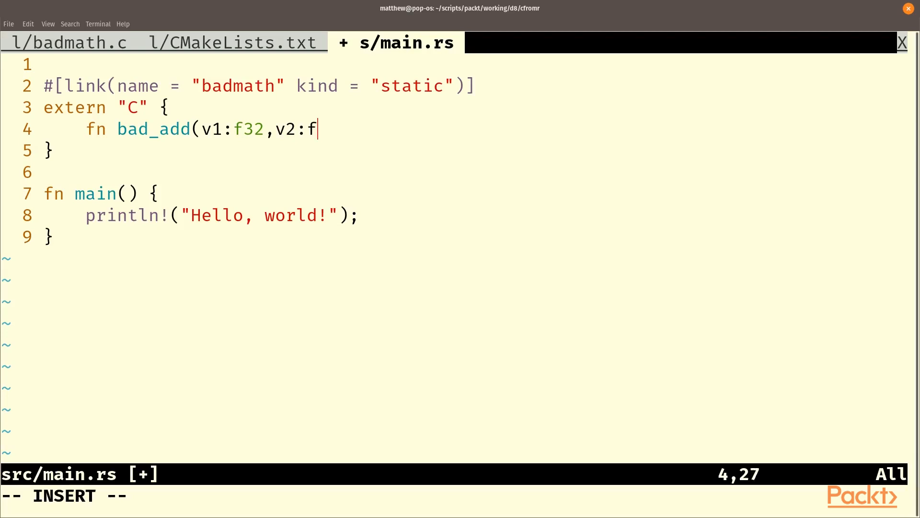
type("32)-")
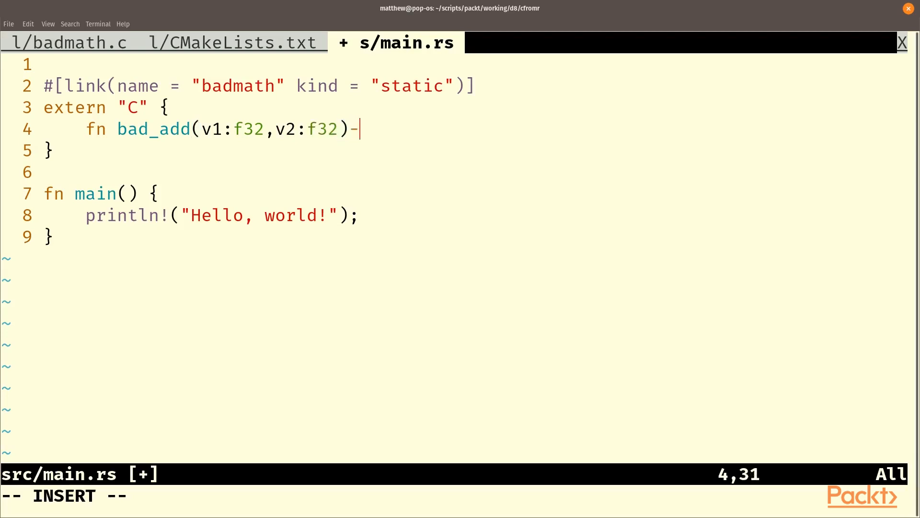
type(">f32;")
left_click(409, 495)
type(":w")
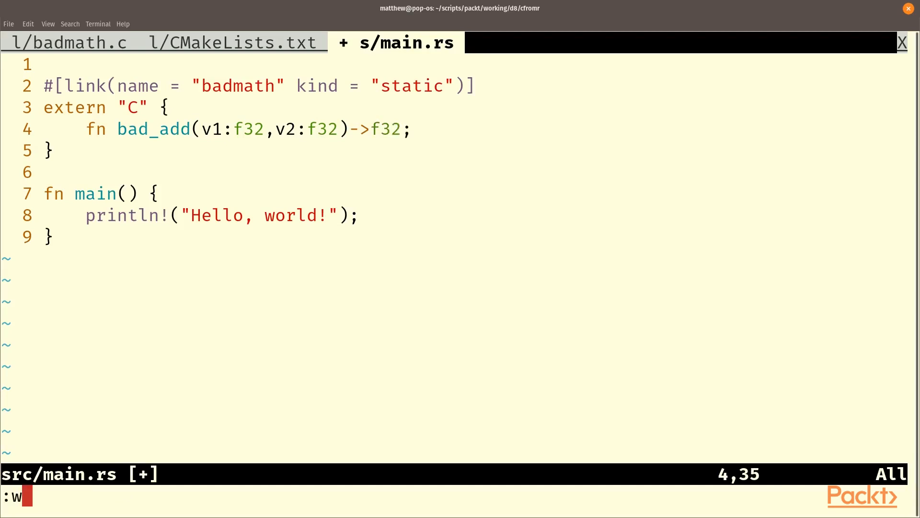
key("Return")
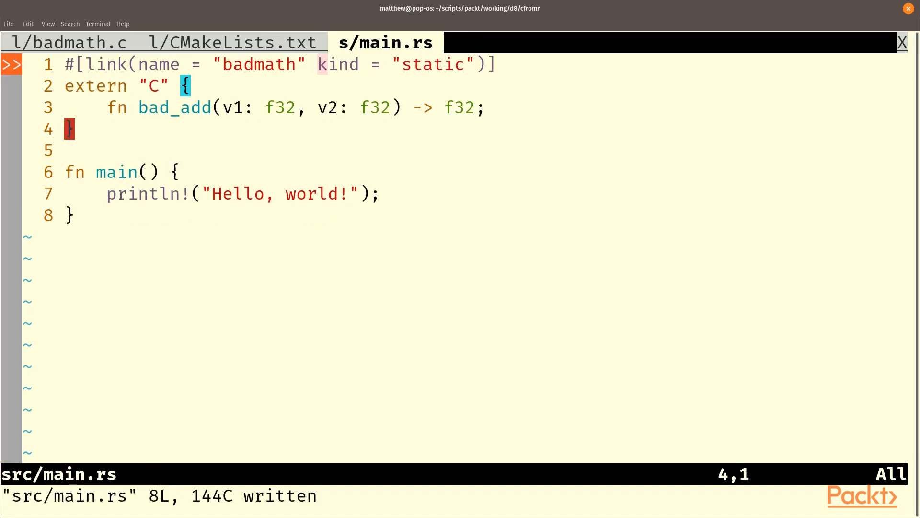
Step: Change the greeting to "Hello, from RUST!" and start an unsafe block
type("w")
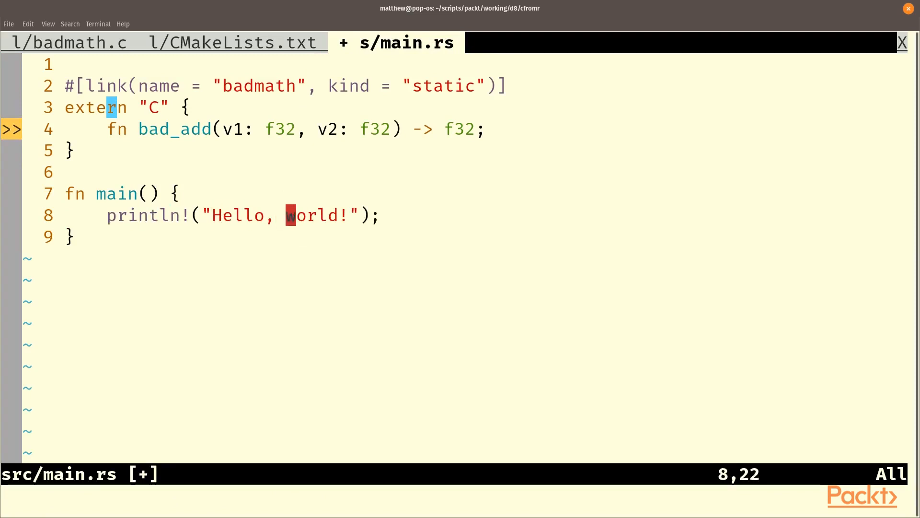
type("from R")
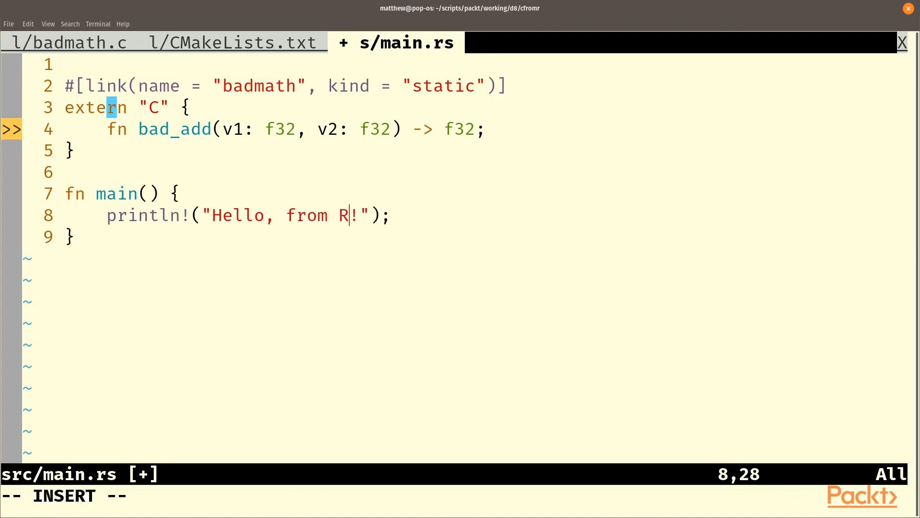
type("UST")
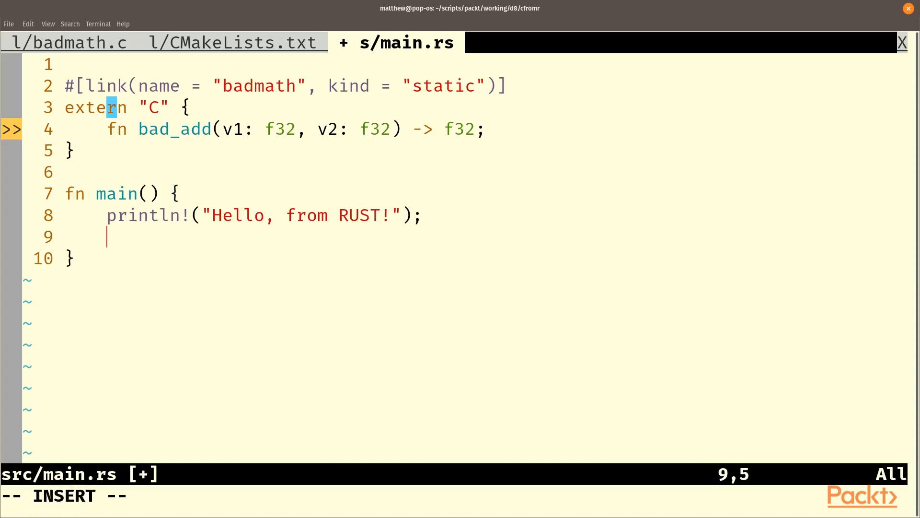
type("un")
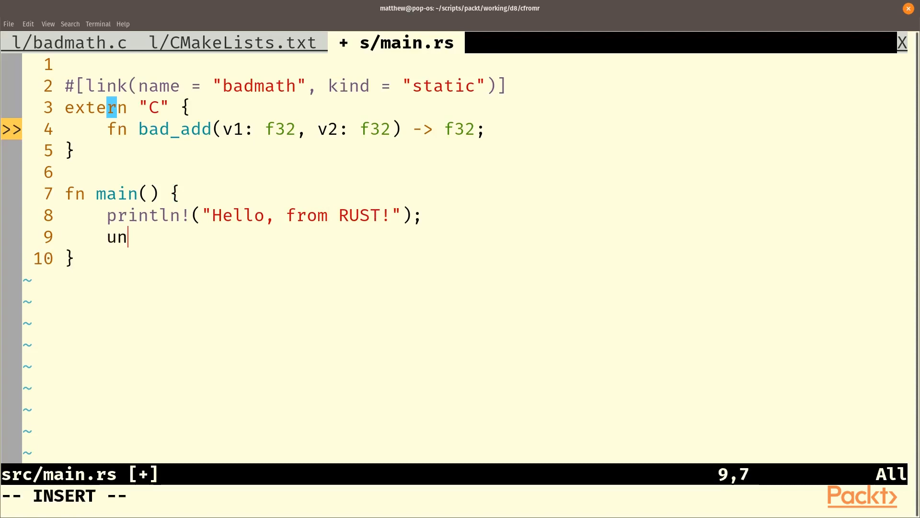
type("safe")
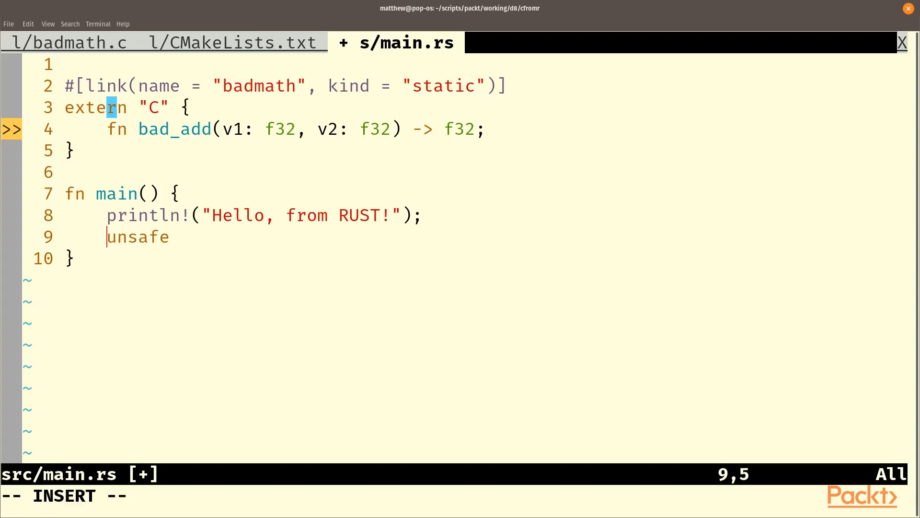
Step: Add let res = unsafe{ bad_add(9.,12.) }; in main and begin saving
type("let")
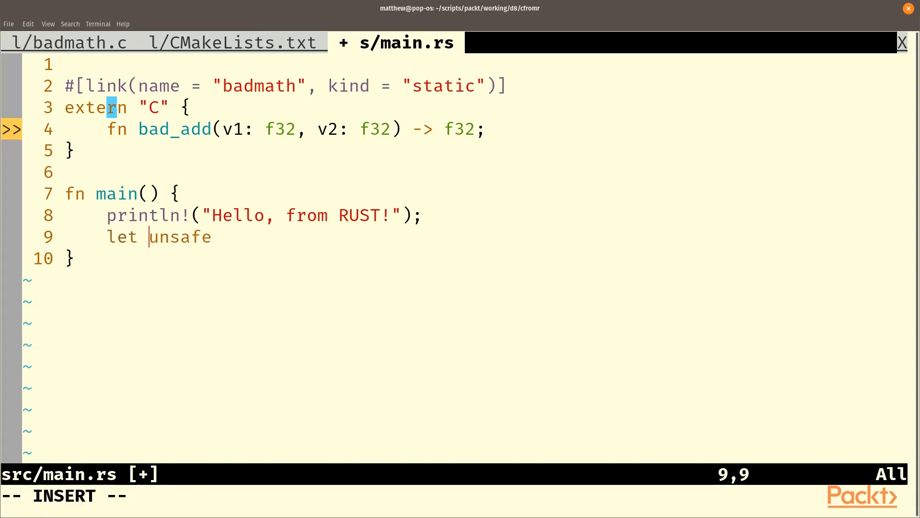
type("res = unsafe{ bad_add(9.,12.);")
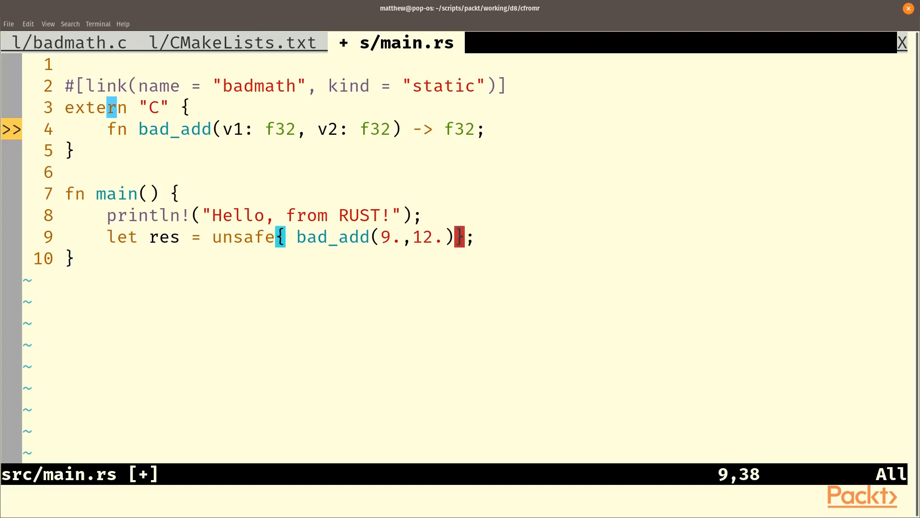
type(":w")
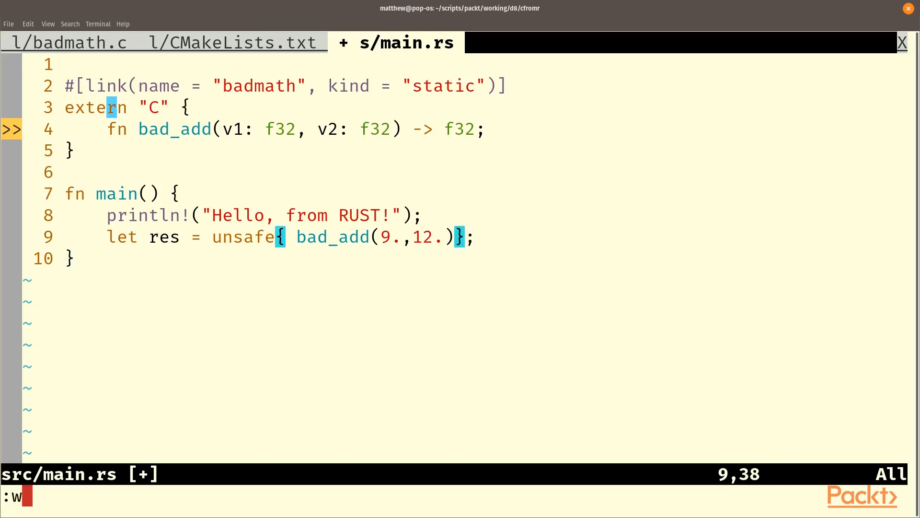
Step: Save main.rs and add println!("{}?? Are you sure that's right?", res);
key("Return")
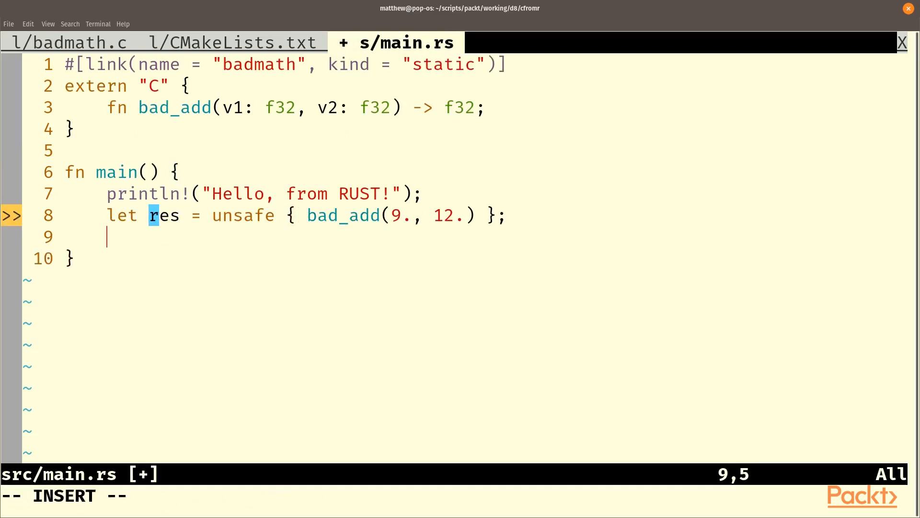
type("println!")
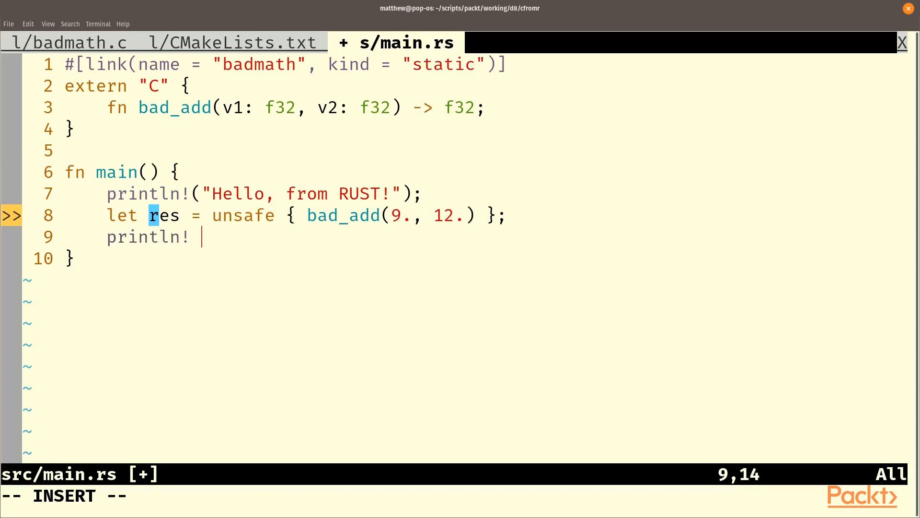
type("(\"{}?? Are")
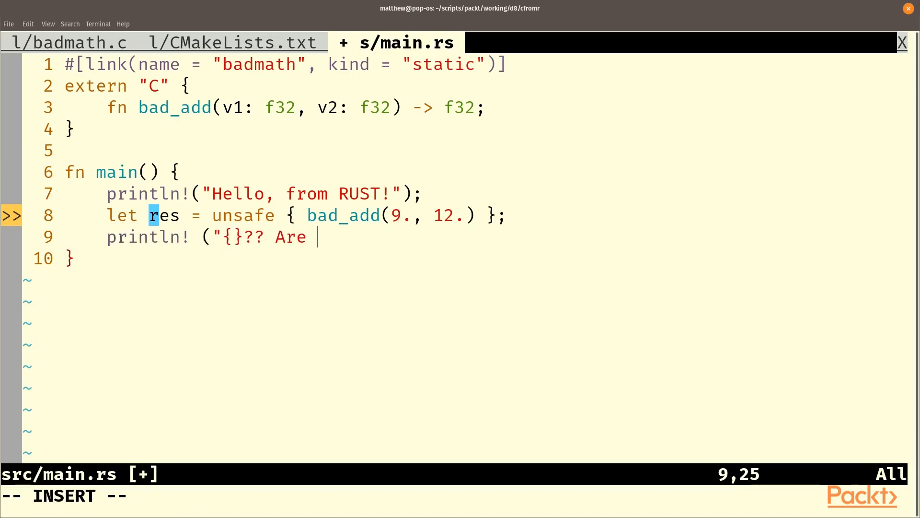
type("you sure that's right")
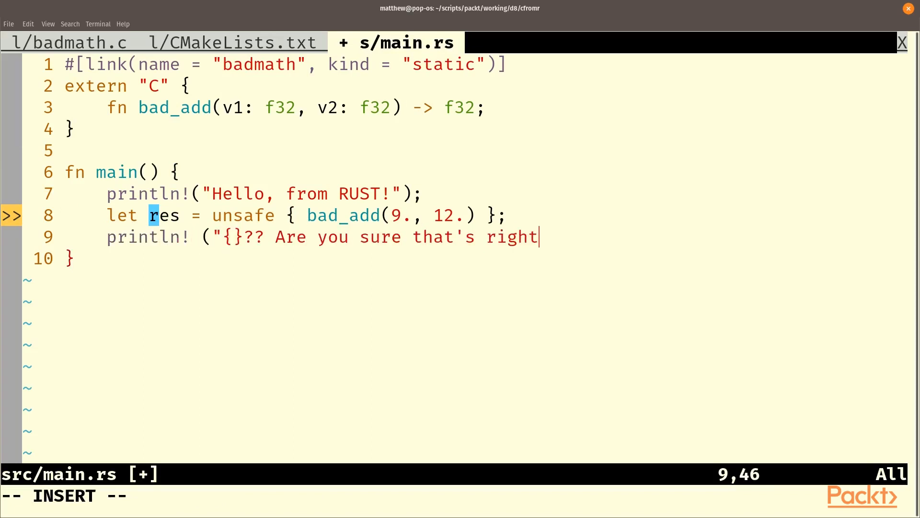
type("?\",")
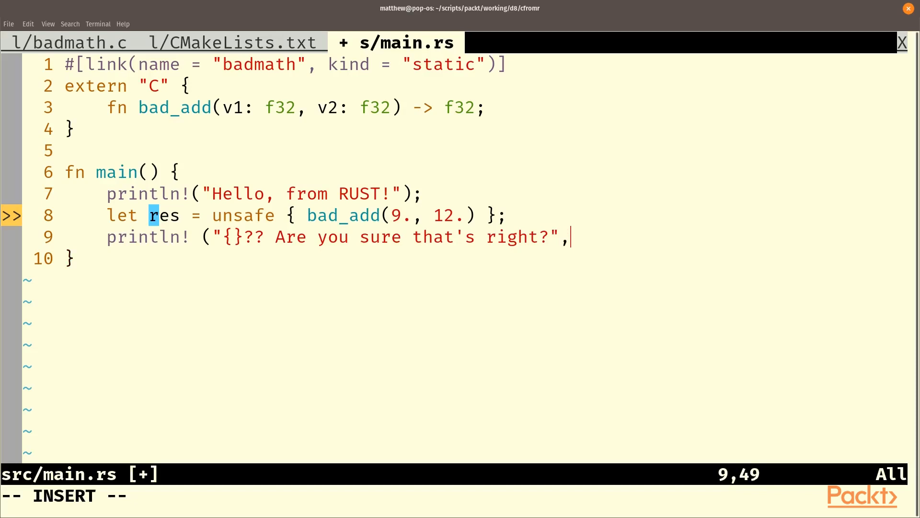
type("res);")
left_click(409, 496)
type(":tabe")
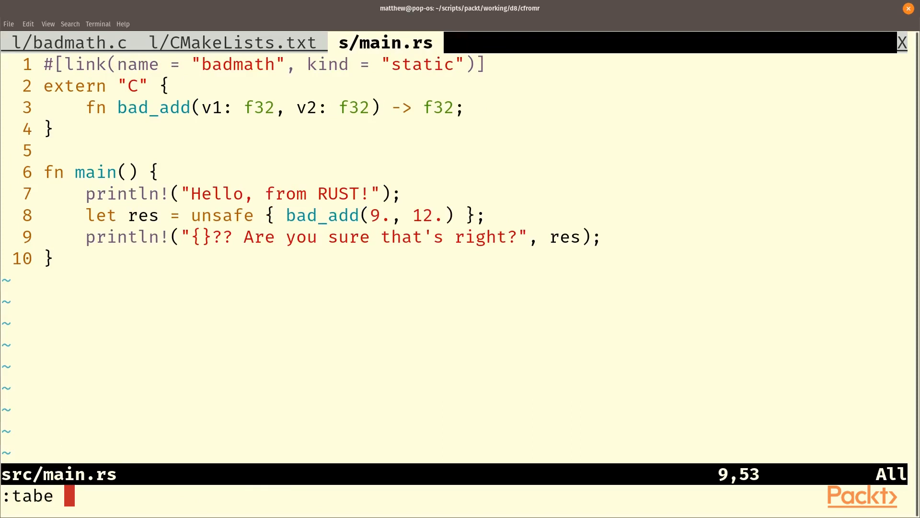
Step: Create an empty build.rs in a new tab, removing a stray character
type("build.r")
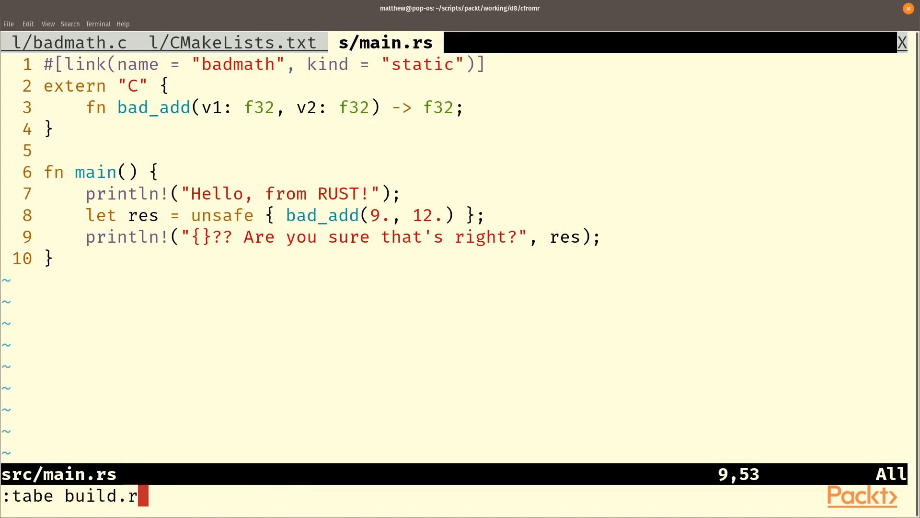
key("Return")
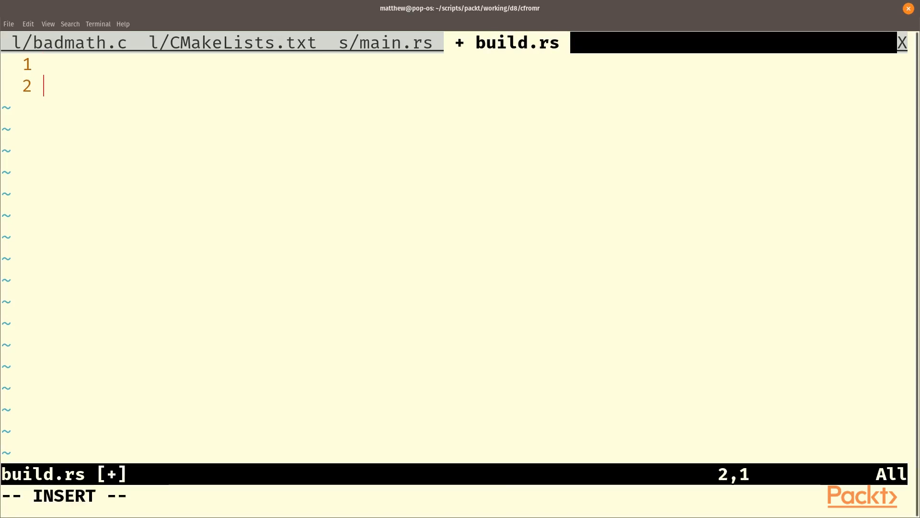
type("i")
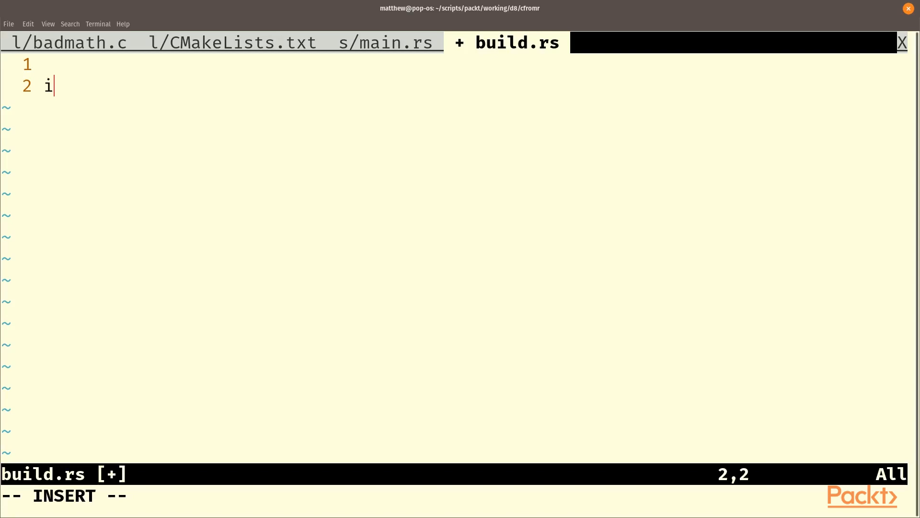
key("BackSpace")
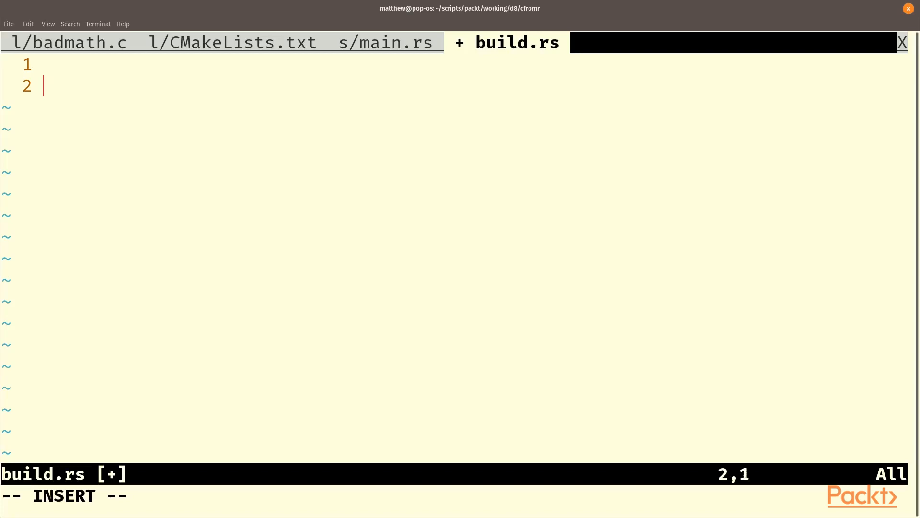
key("Escape")
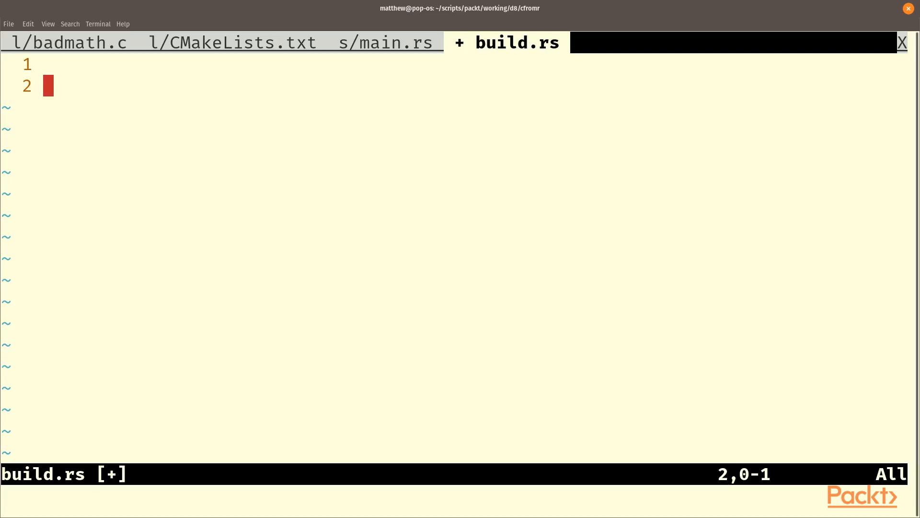
Step: Open Cargo.toml in another tab
key(":")
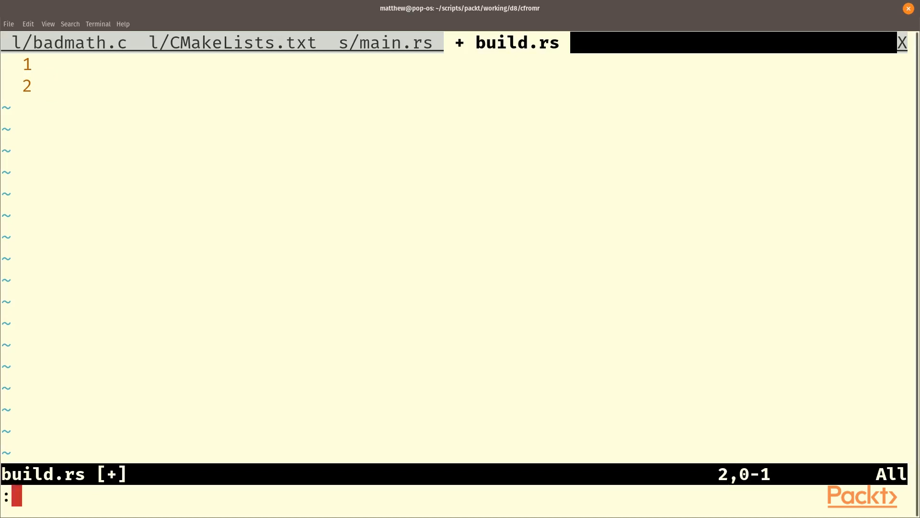
type("t")
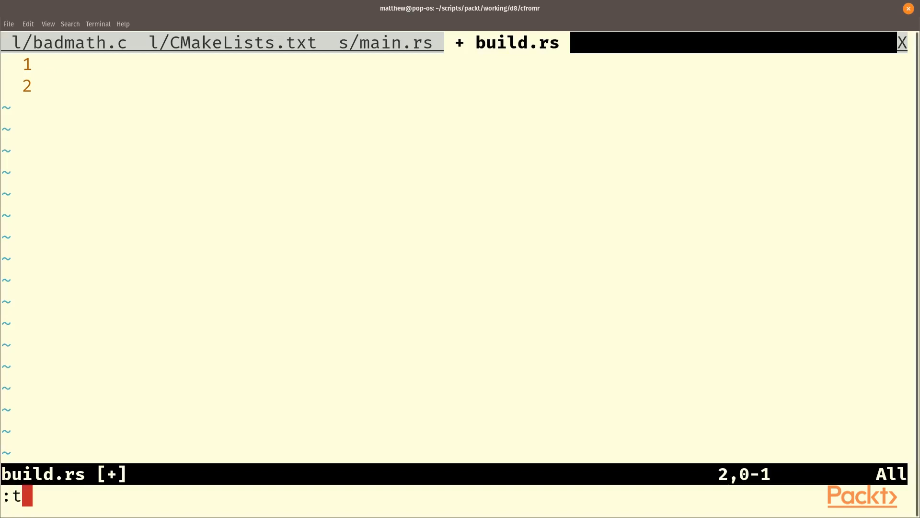
key("Return")
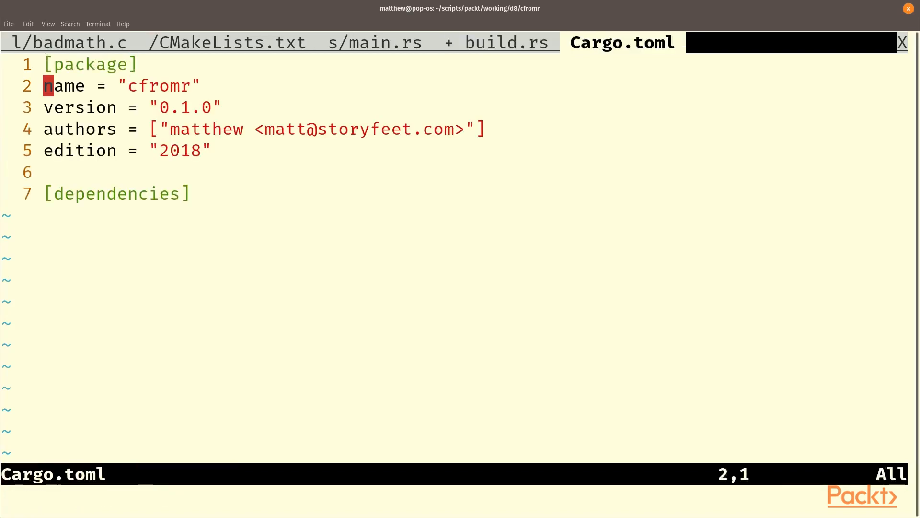
Step: Add [build-dependencies] with cmake = "0.1.31" to Cargo.toml and save
key("o")
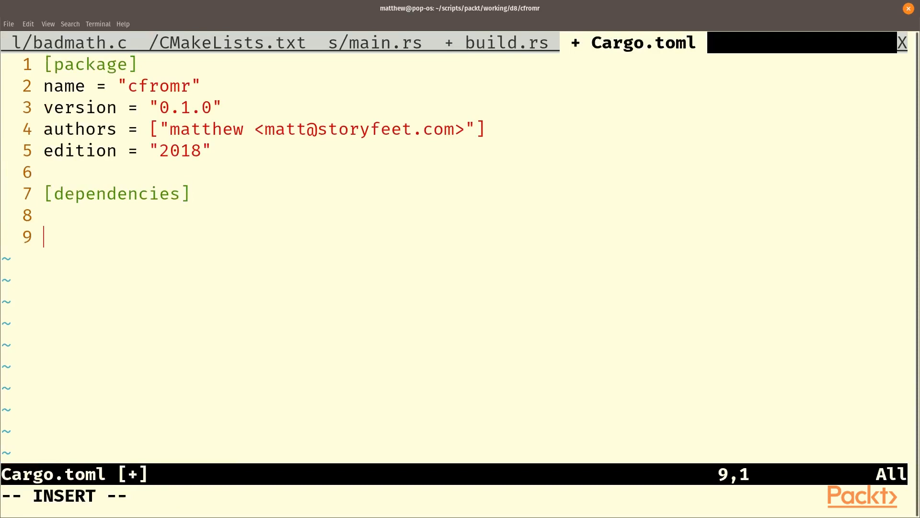
type("[")
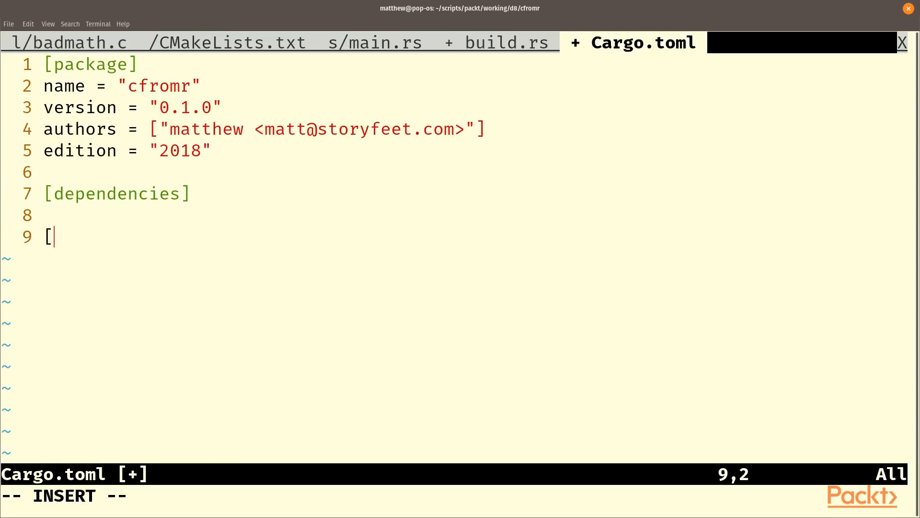
type("buil")
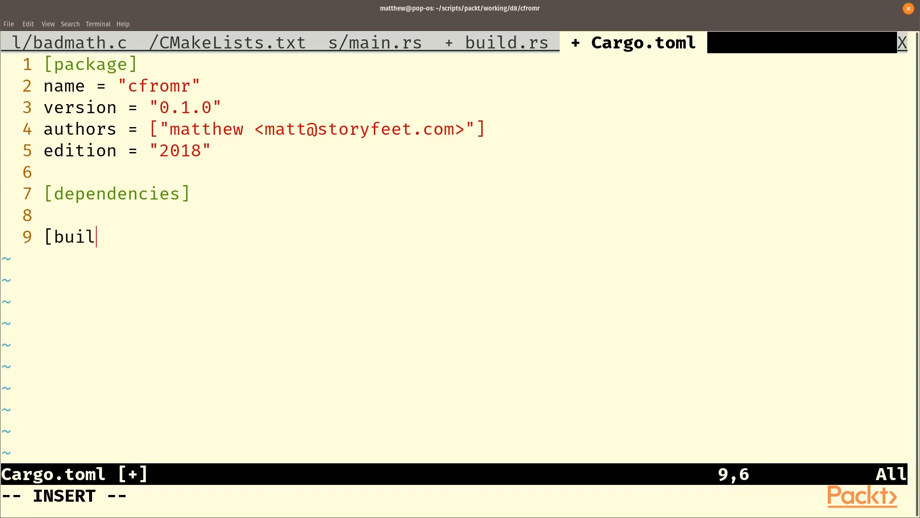
type("d")
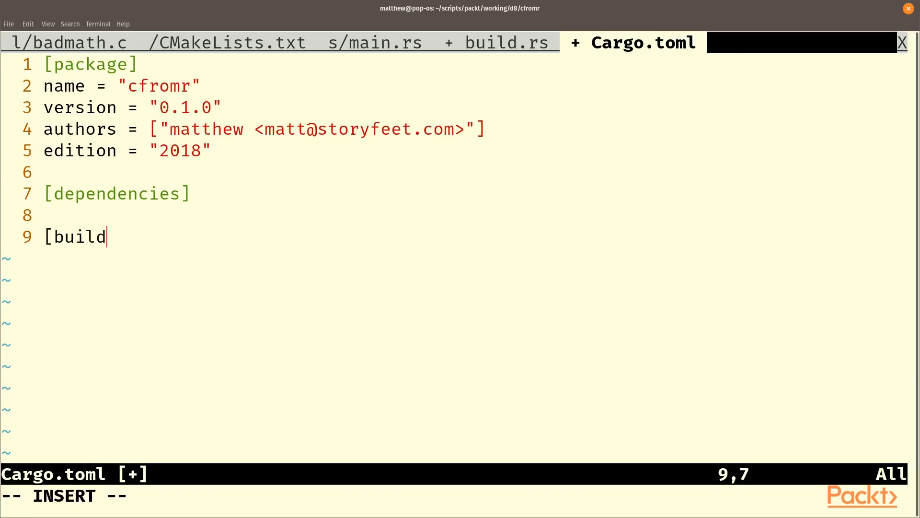
type("-dependenci")
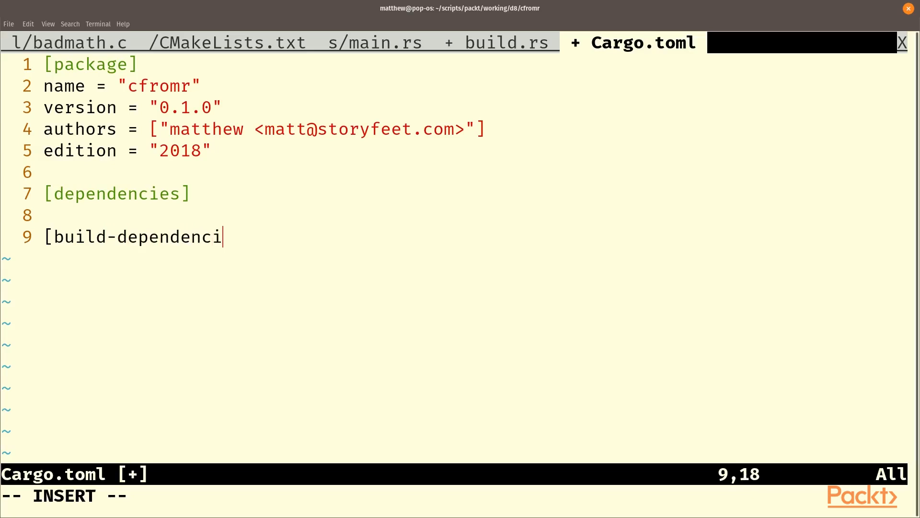
type("es]")
type("cmake")
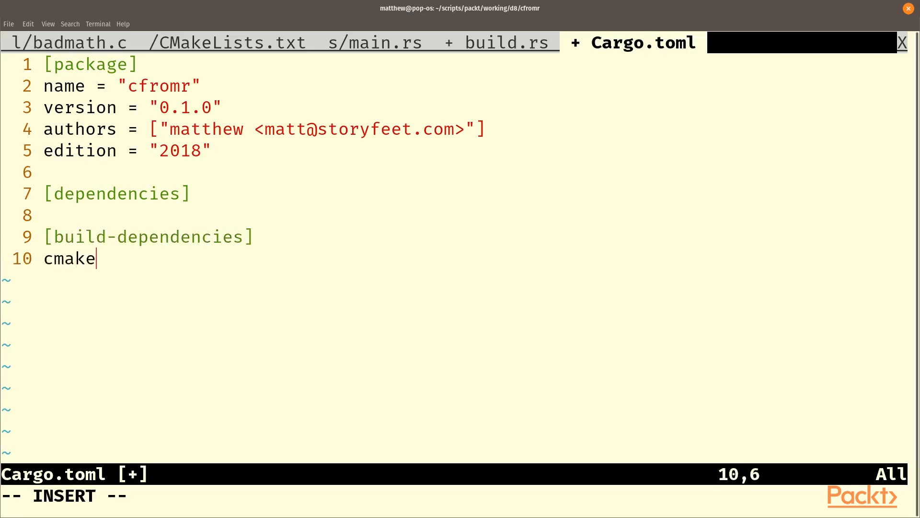
type("= \"0")
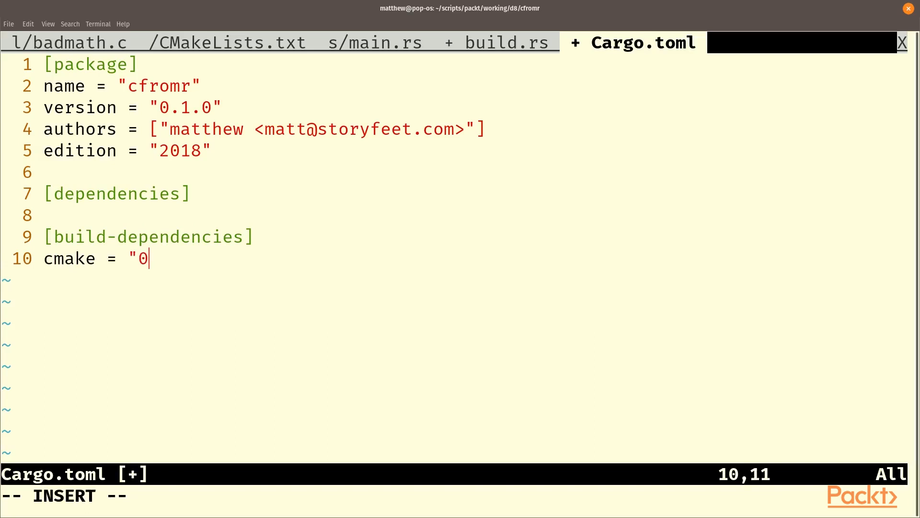
type(".1")
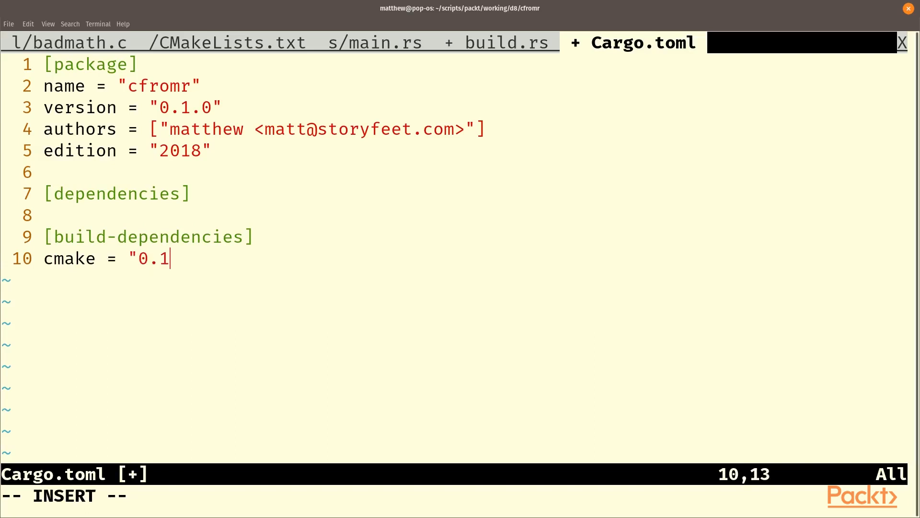
type(".31\"")
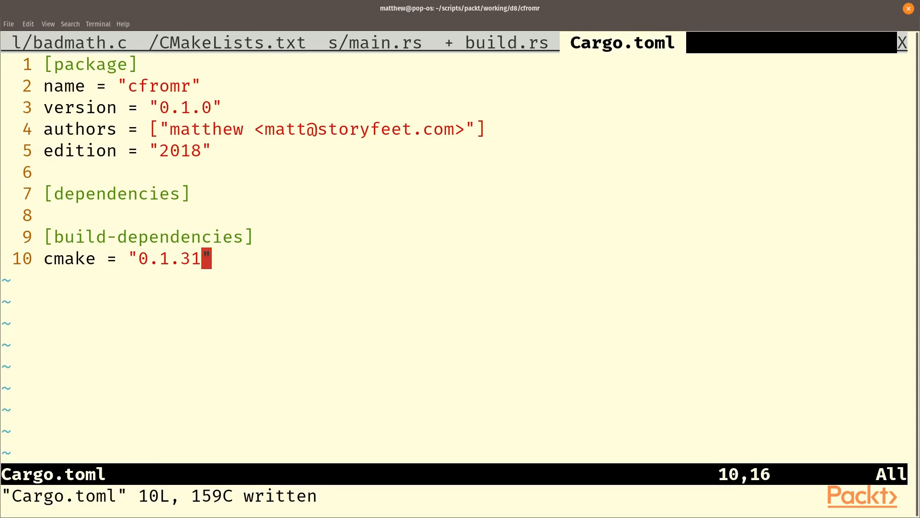
Step: In build.rs, import cmake::Config and build libfoo into dst with Config::new("libfoo").build()
left_click(508, 42)
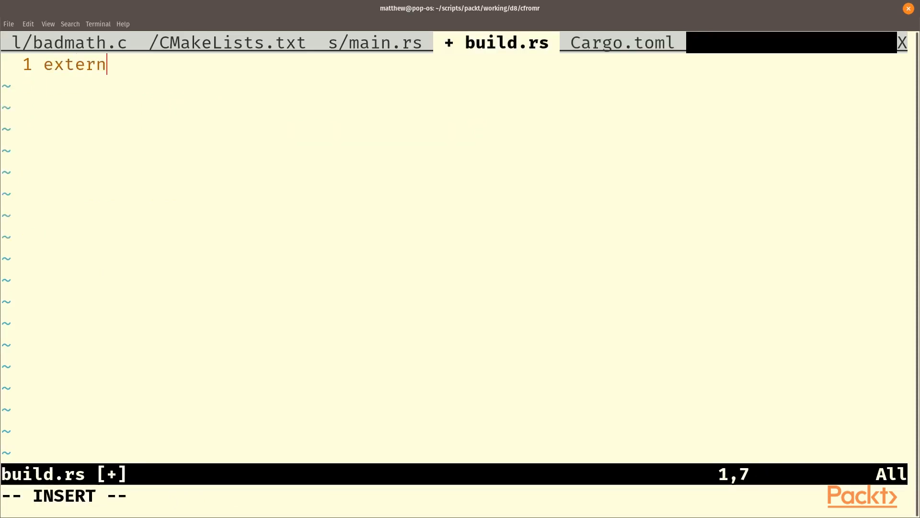
type("crate cm")
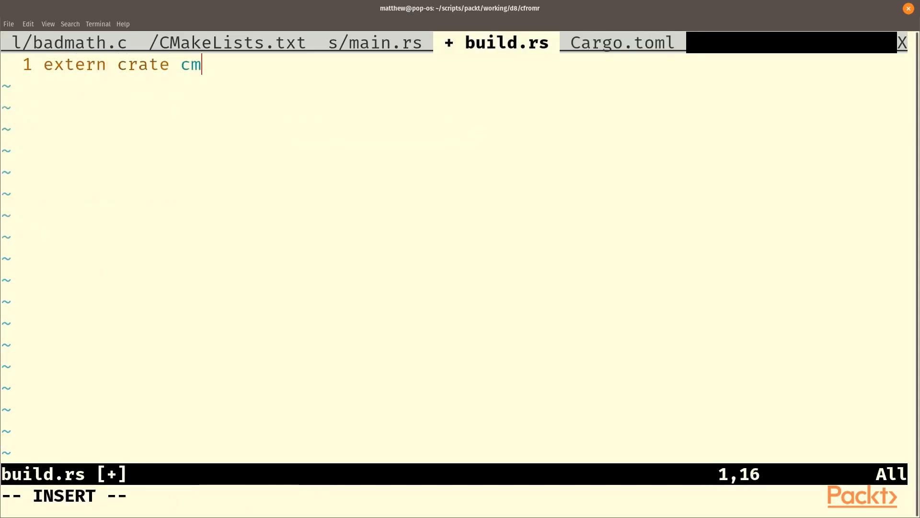
type("ake;")
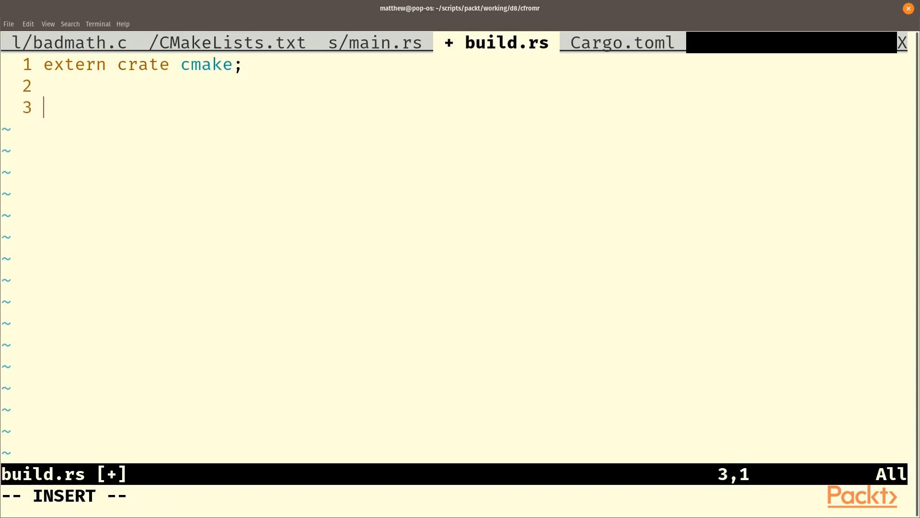
type("use c")
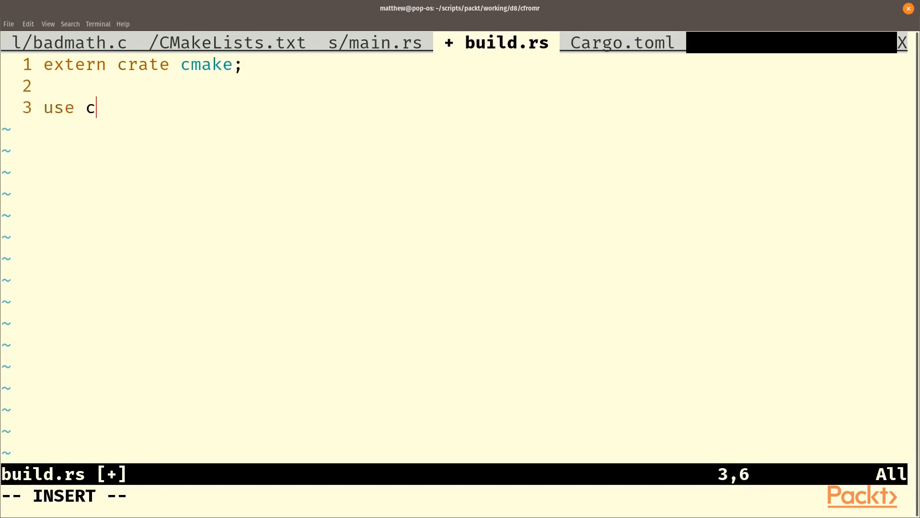
type("make::")
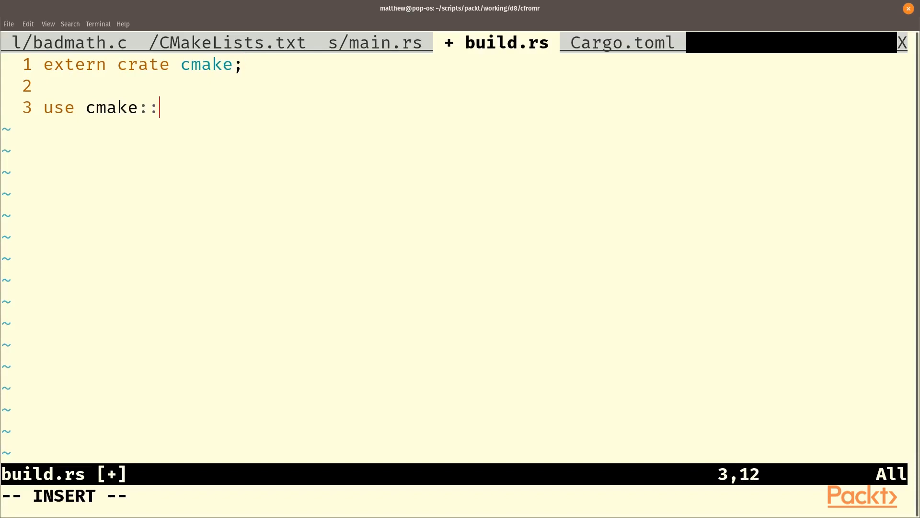
type("Config;")
type("fn main")
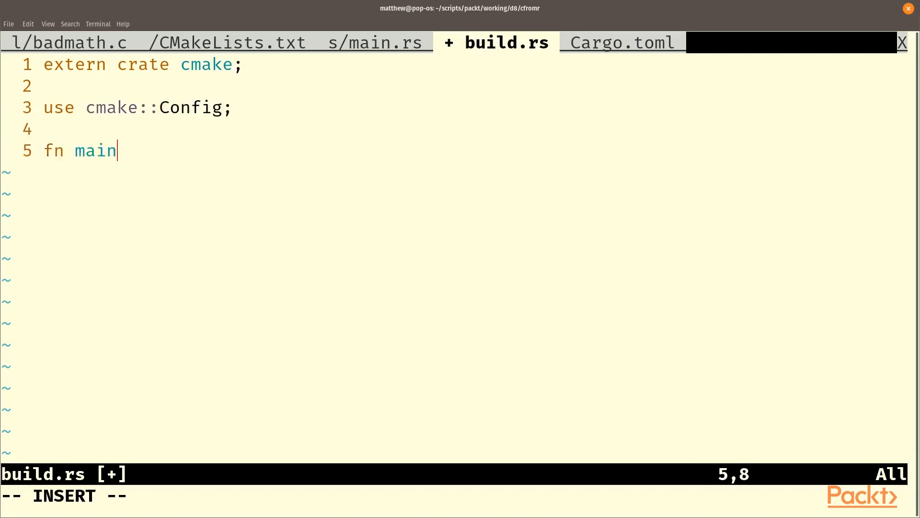
type("(){")
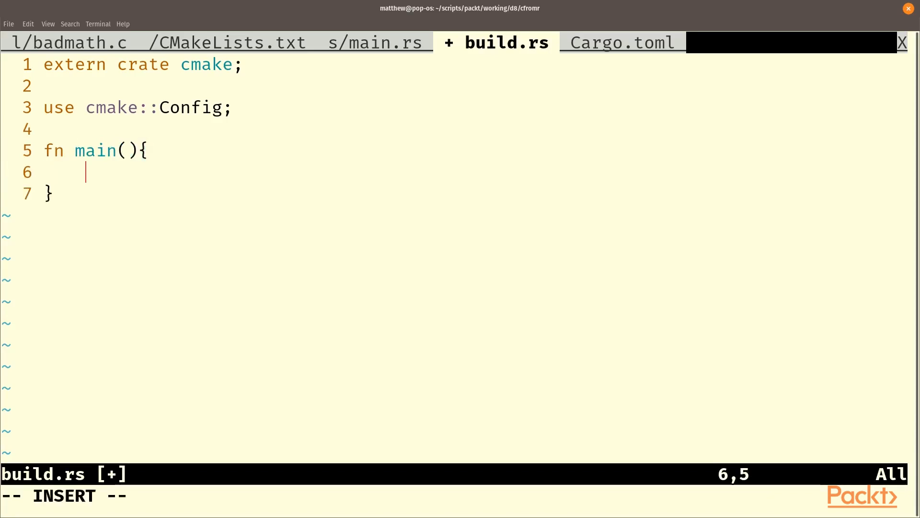
type("let dst = C")
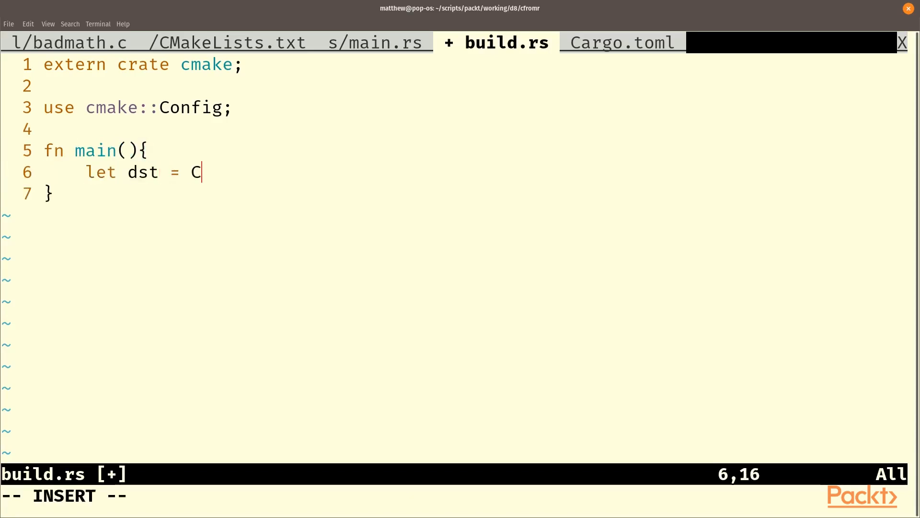
type("onfig::new(\"libfoo")
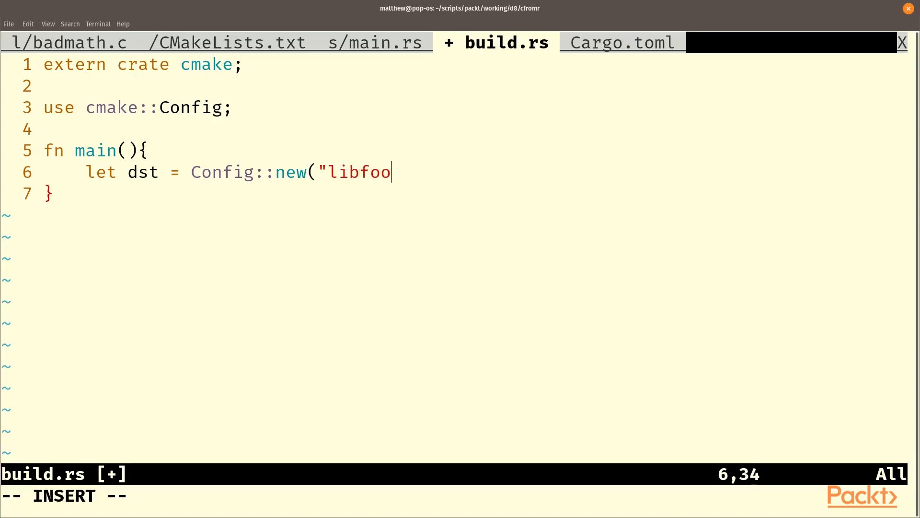
type("\").build();")
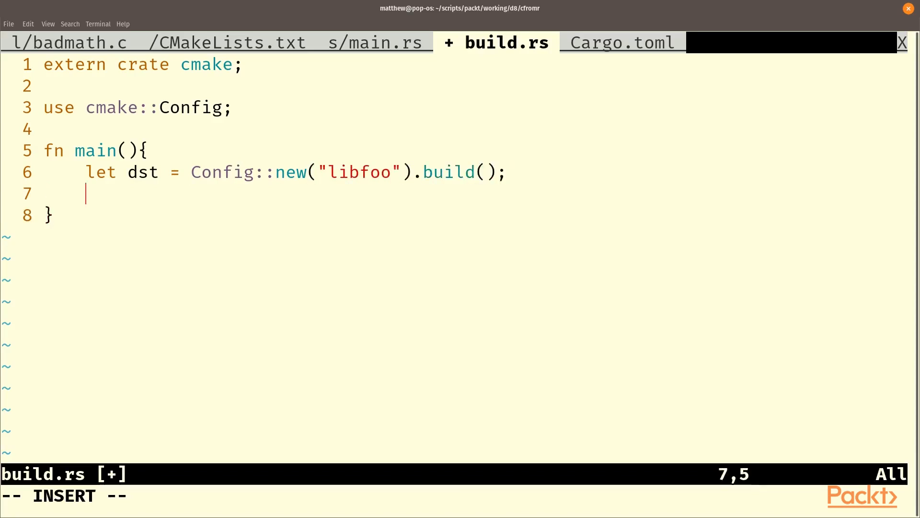
key("Return")
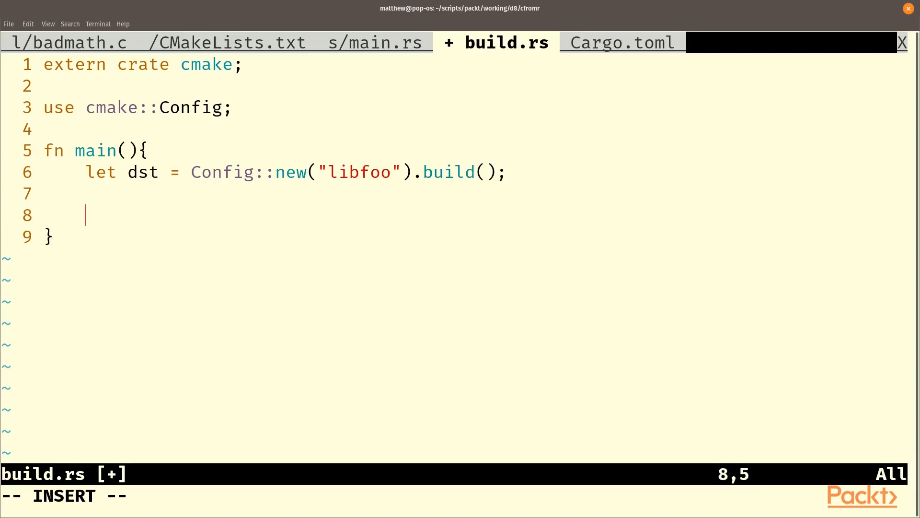
Step: Emit cargo:rustc-link-search=native=dst and cargo:rustc-link-lib=static=badmath println! lines
type("printl")
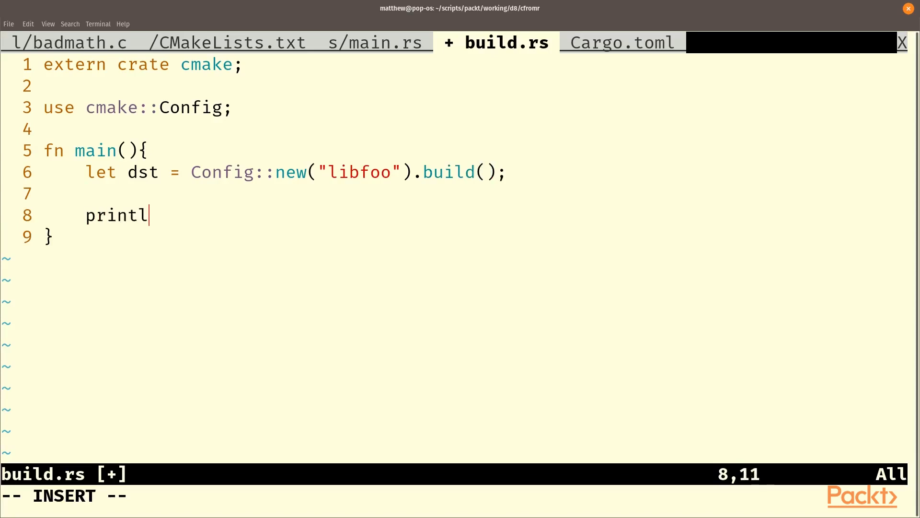
type("n!(")
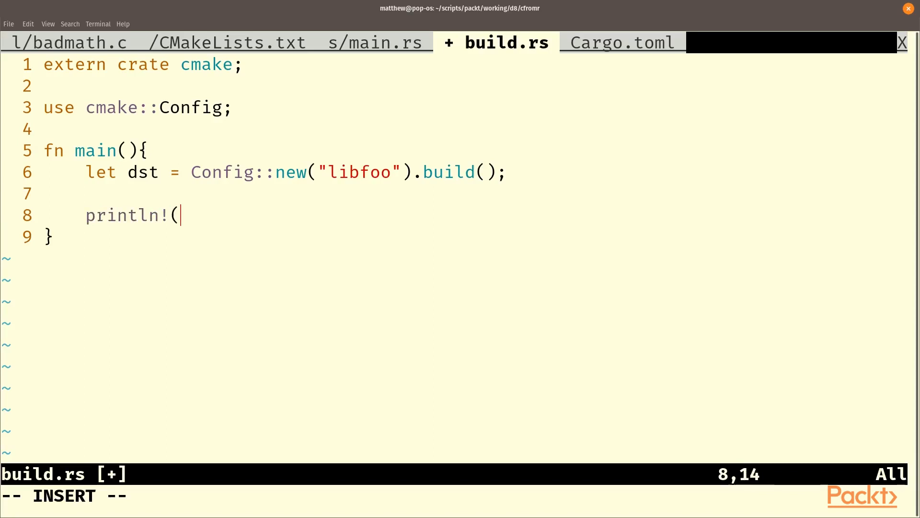
type("\"cargo:rus")
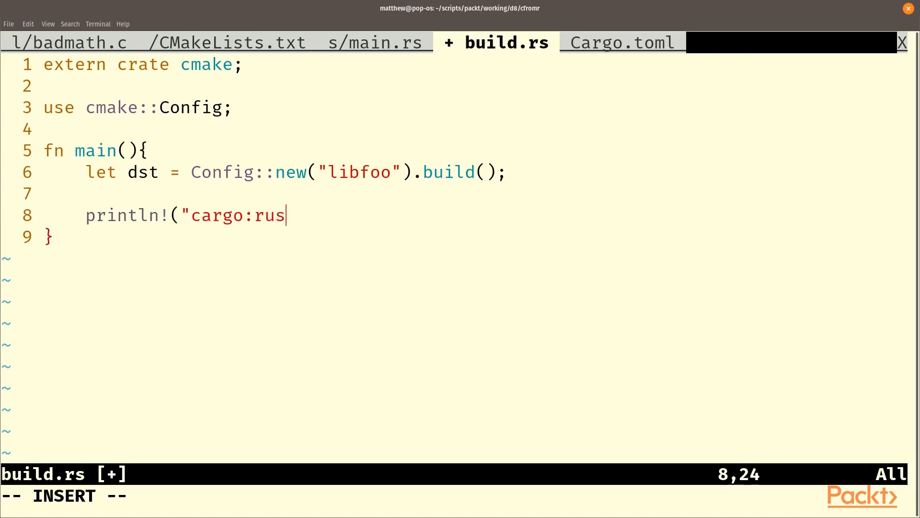
type("tc-link")
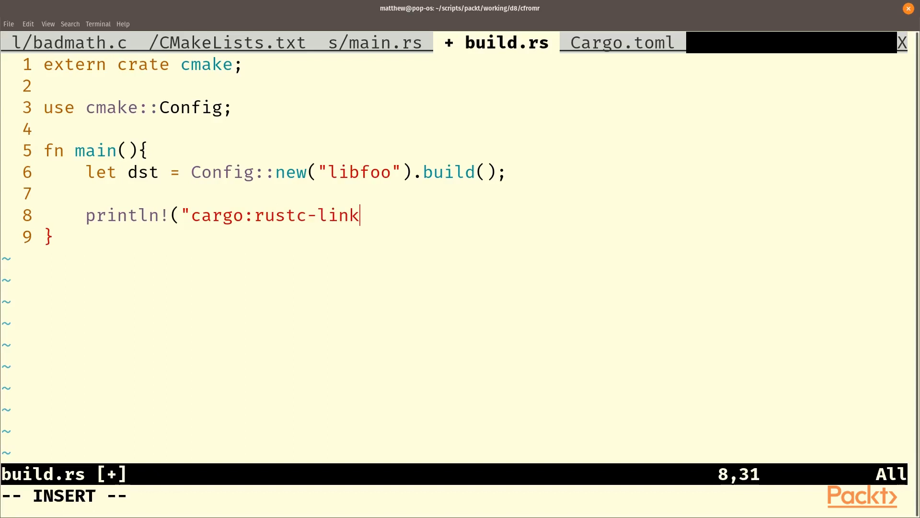
type("-search=native=")
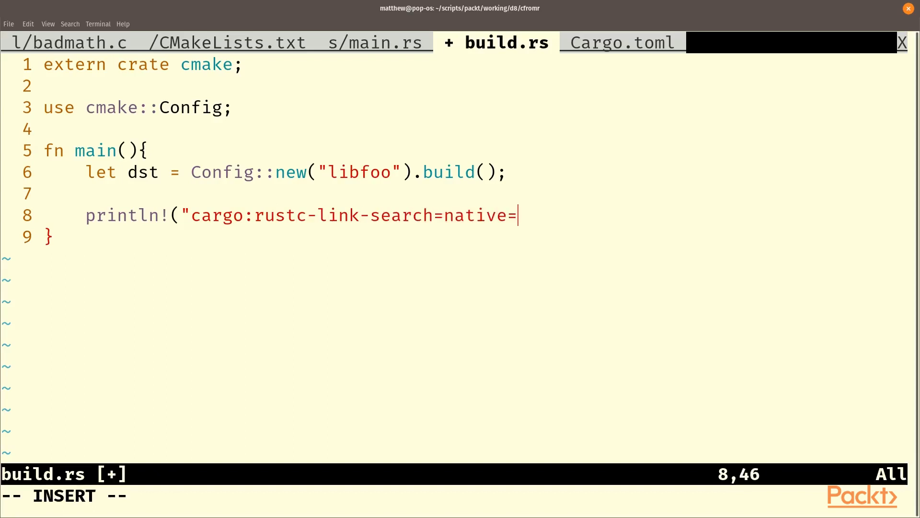
type("{}\",dst.d")
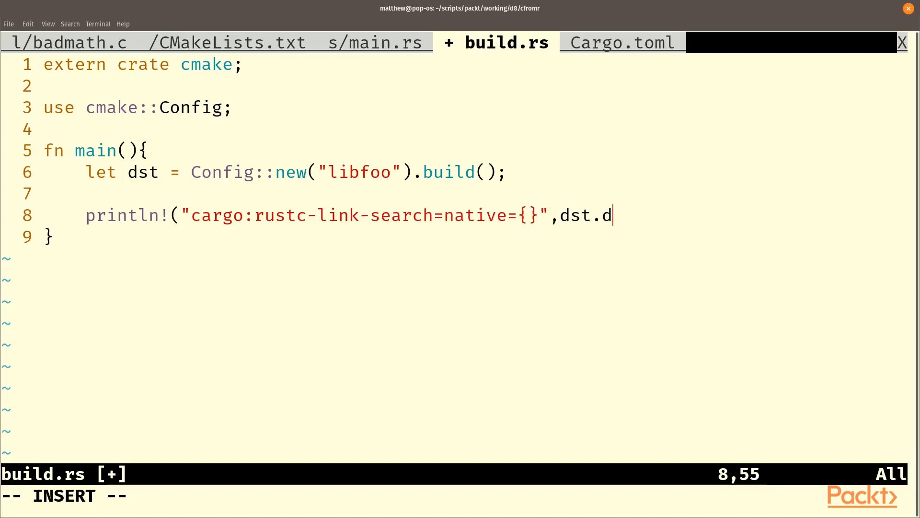
type("isplay());")
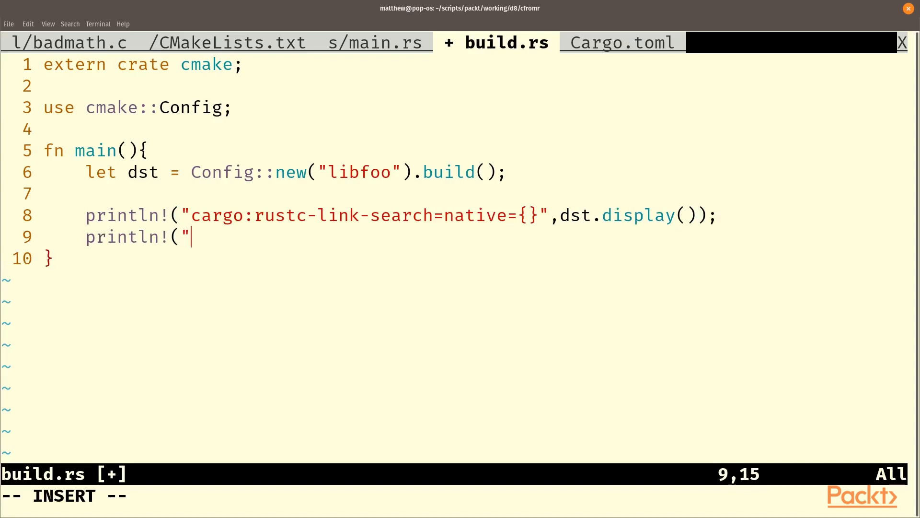
type("cargo:rustc-link")
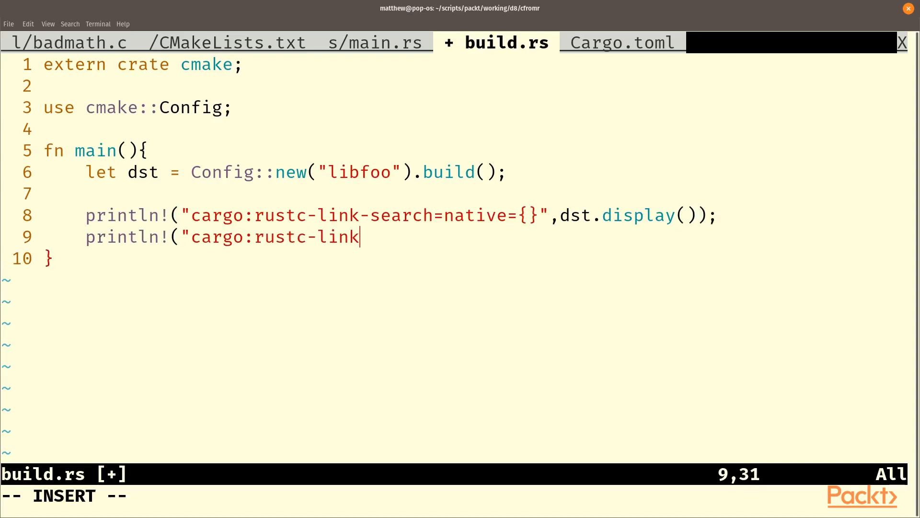
type("-lib=static")
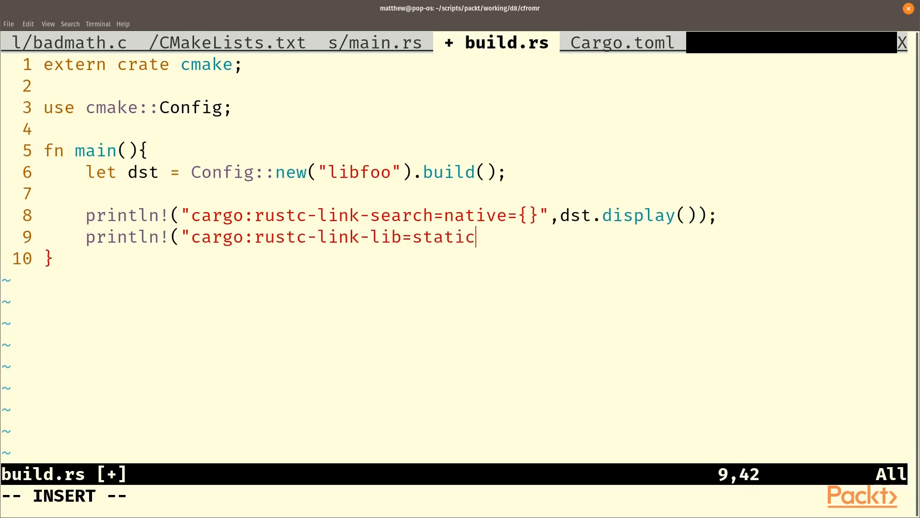
type("=badmath\"")
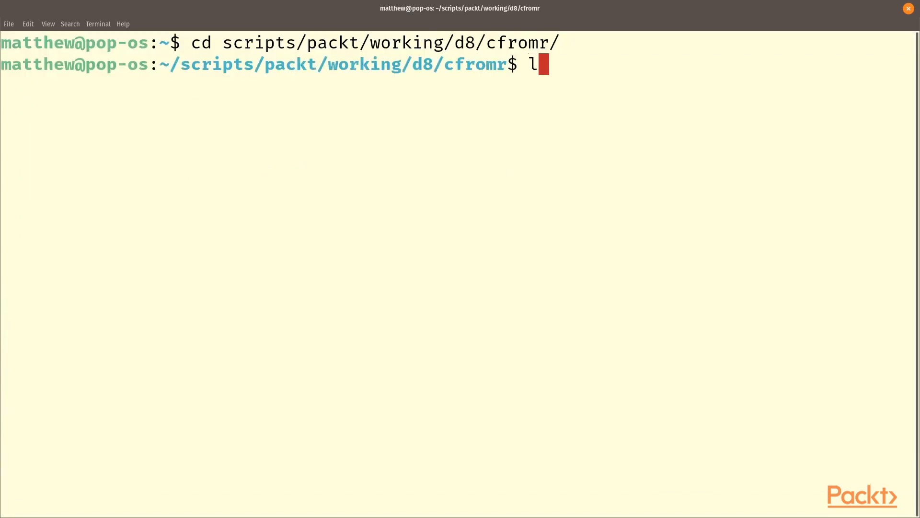
Step: List the project folder and libbadmath/ contents before attempting cargo run
key("Return")
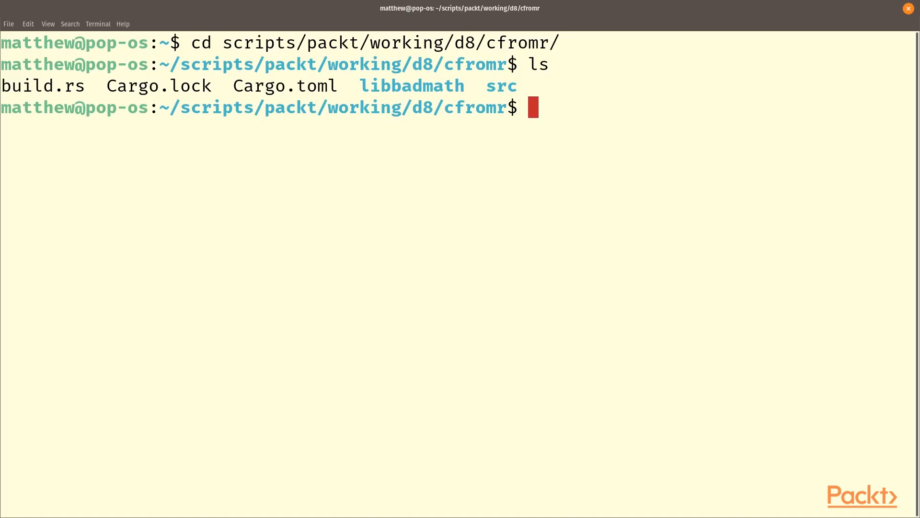
type("ls libbadmath/")
type("cargo run")
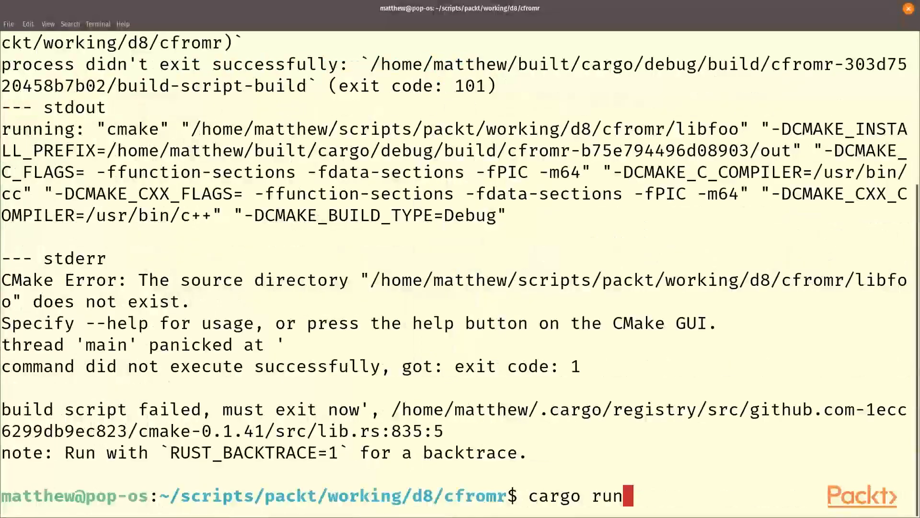
Step: Run cargo run twice so cfromr prints 'Hello, from RUST!' then the 31 check in order
key("Return")
type("cargo run")
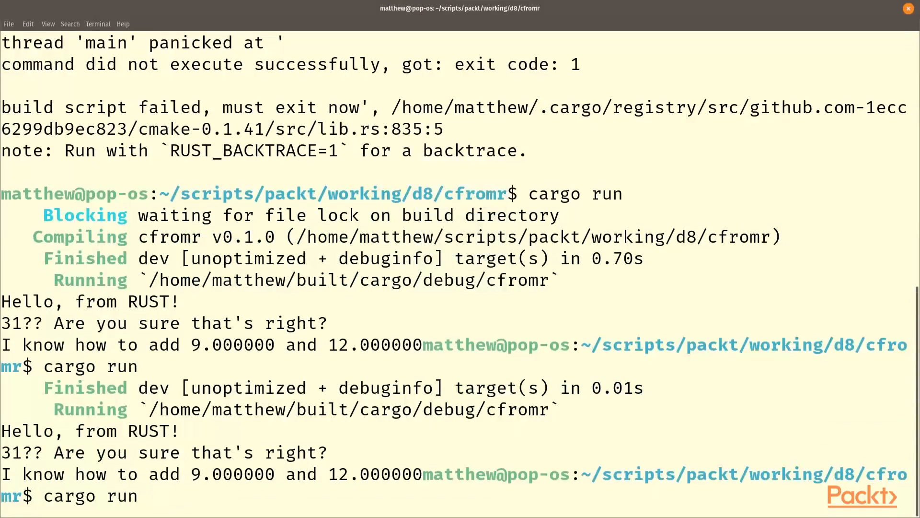
key("Return")
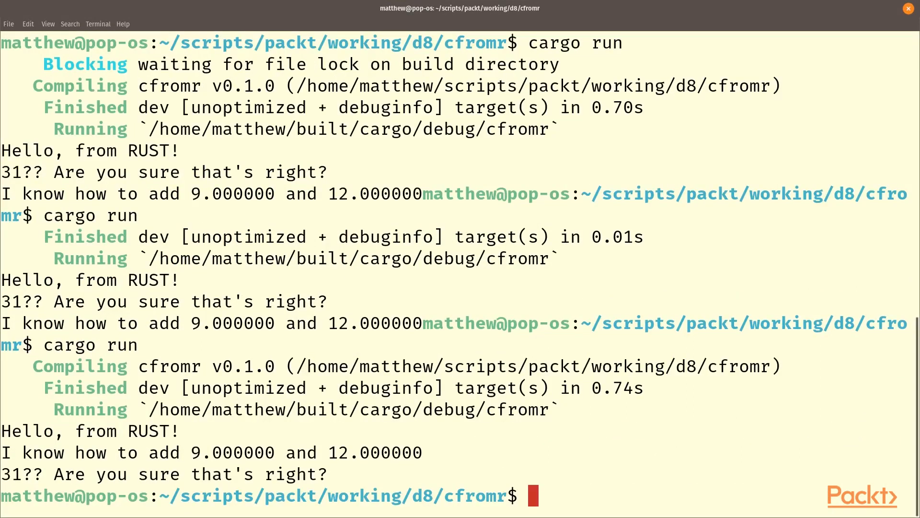